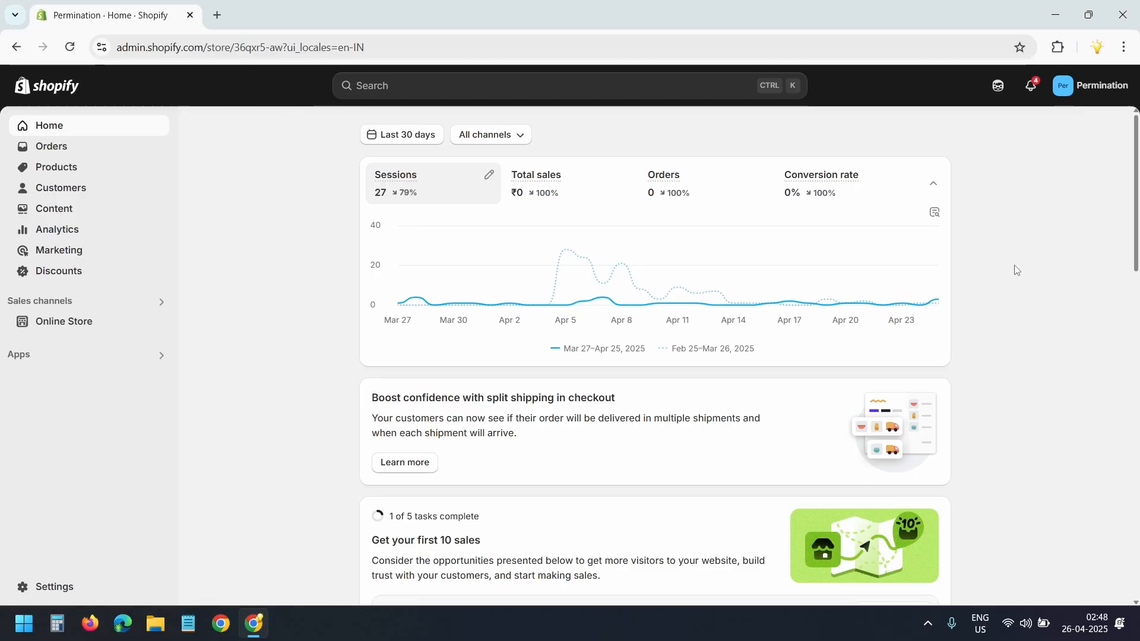
pyautogui.moveTo(914, 425)
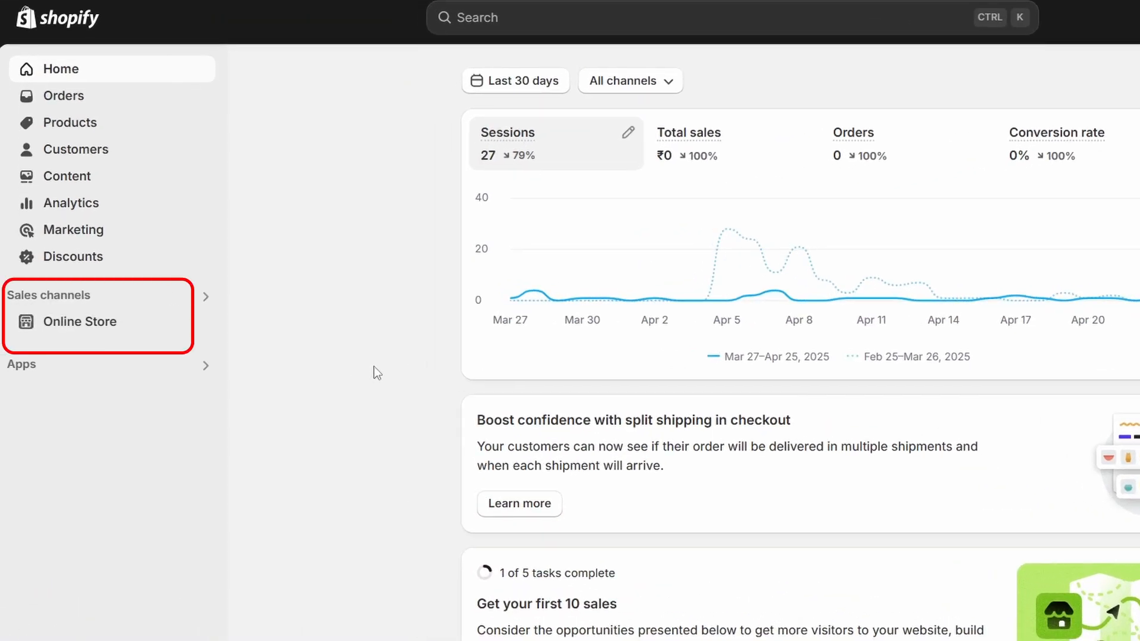
pyautogui.moveTo(129, 333)
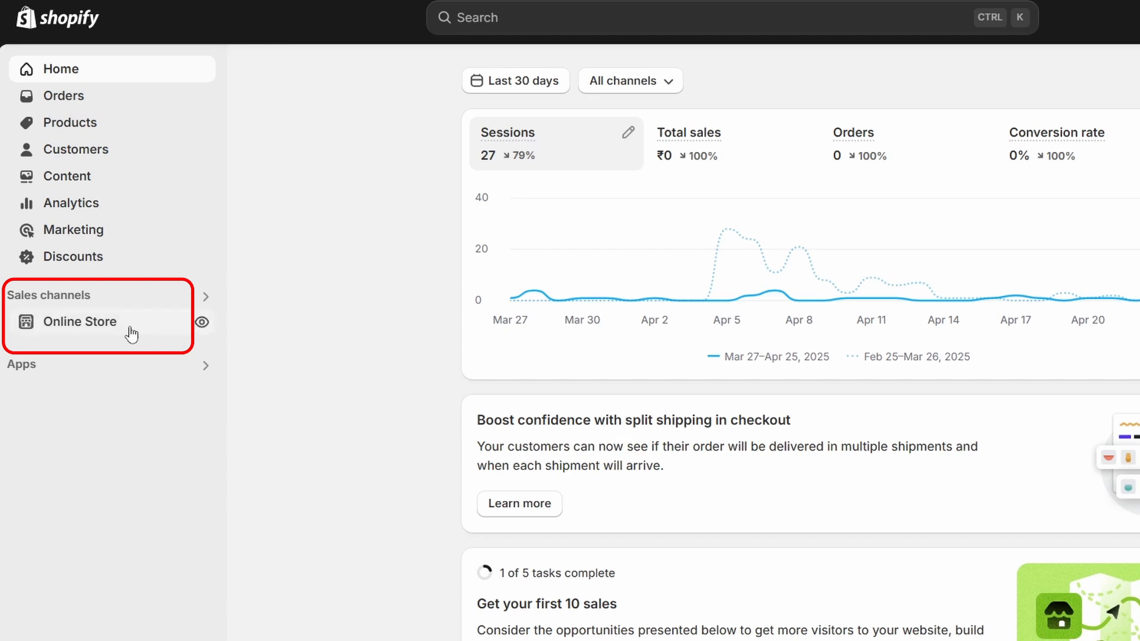
pyautogui.moveTo(346, 406)
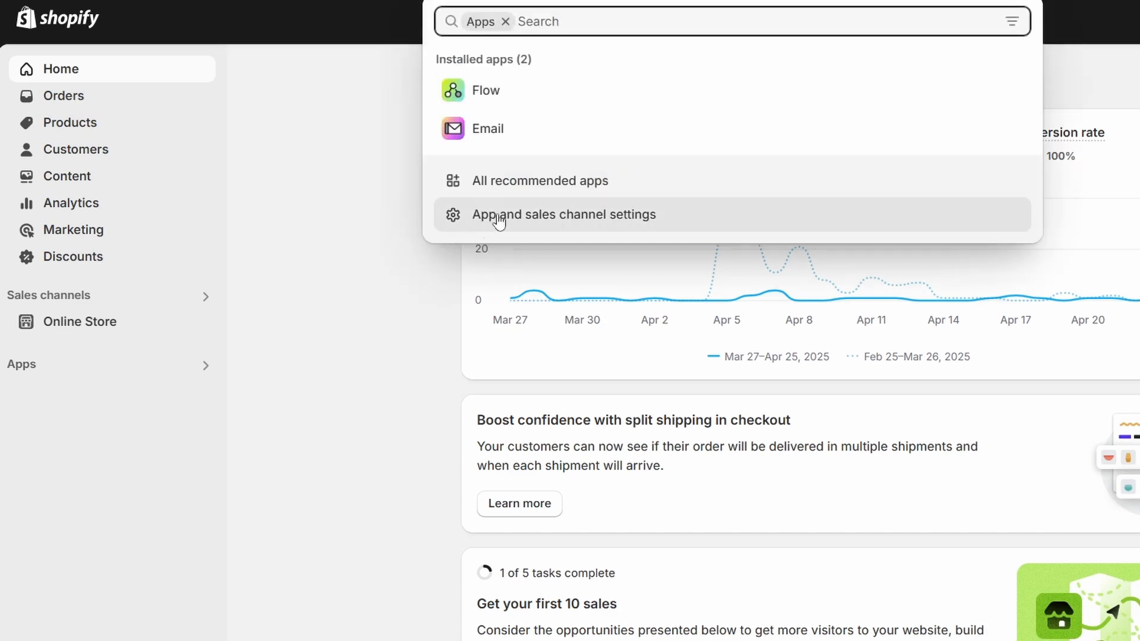
# Show the full list of recommended apps and scroll to the bottom
pyautogui.click(545, 181)
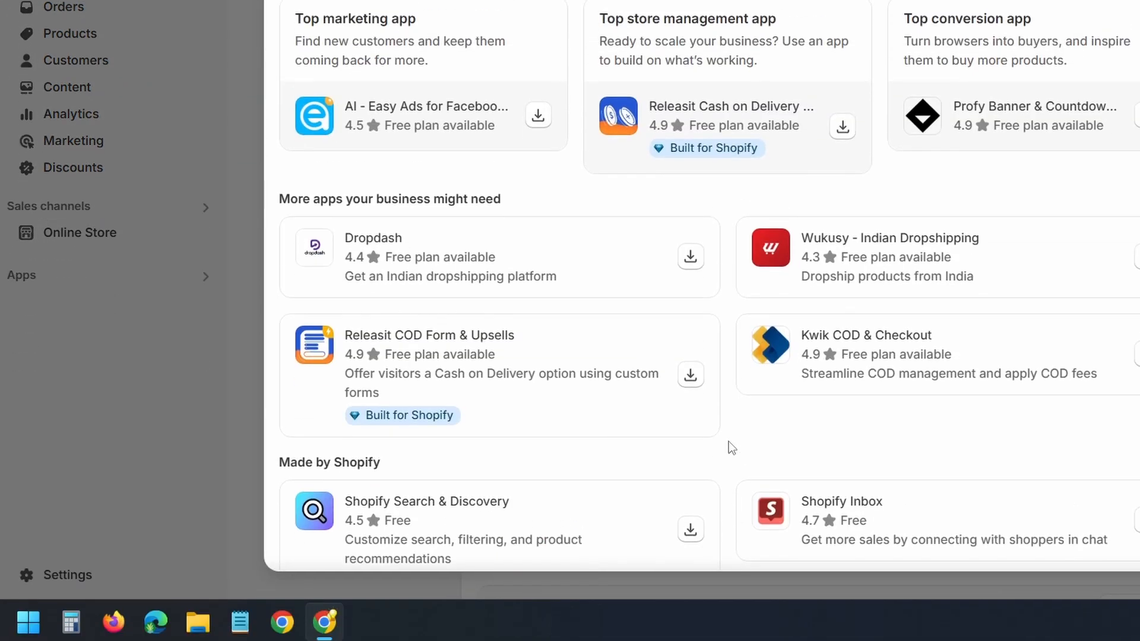
pyautogui.scroll(-3)
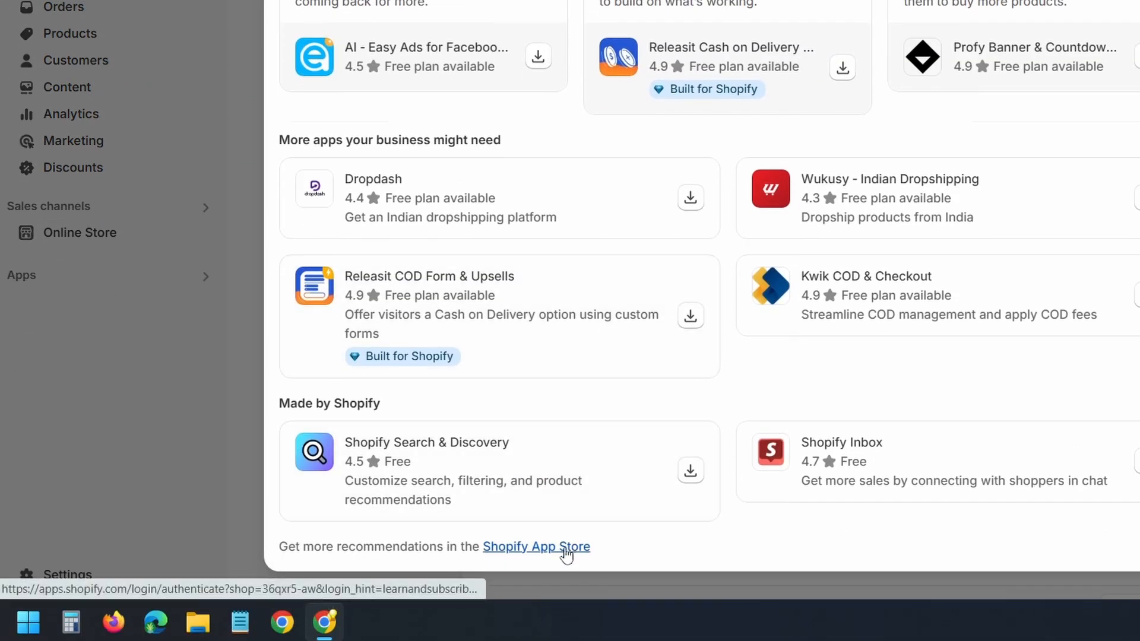
# Search the Shopify App Store for 'Buy Button channel' and install it
pyautogui.click(535, 546)
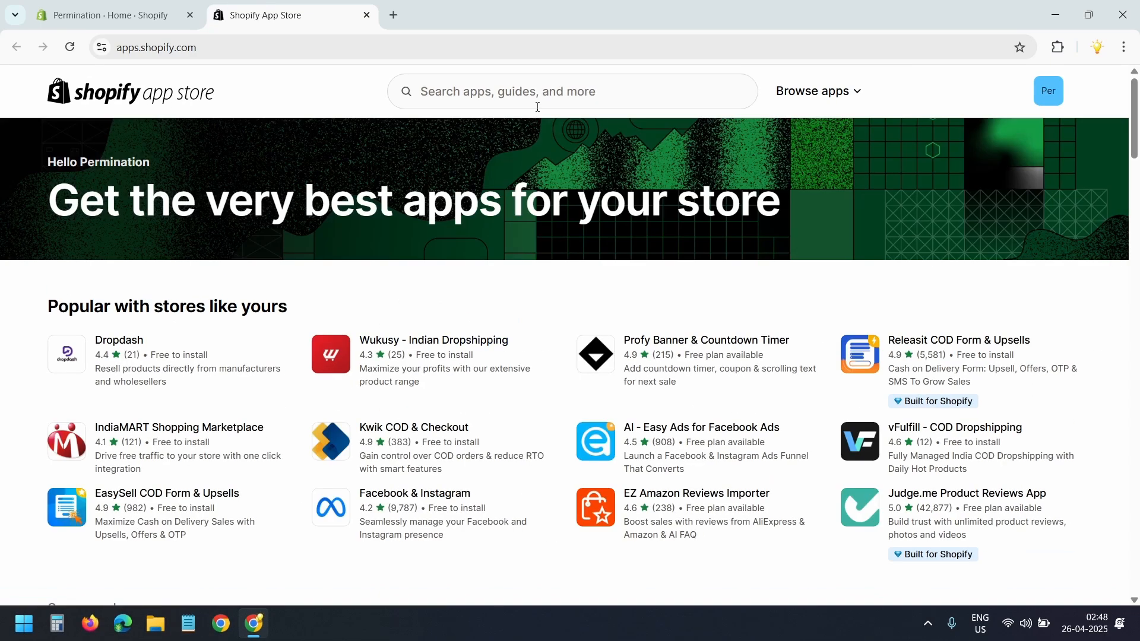
pyautogui.write('Buy Button channel')
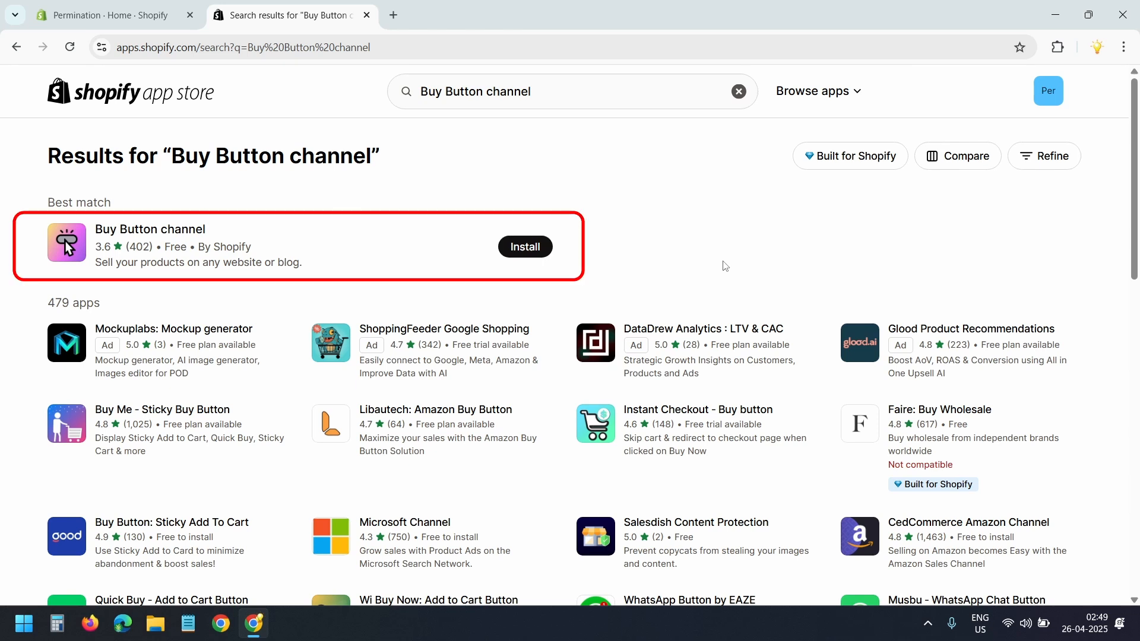
pyautogui.click(525, 247)
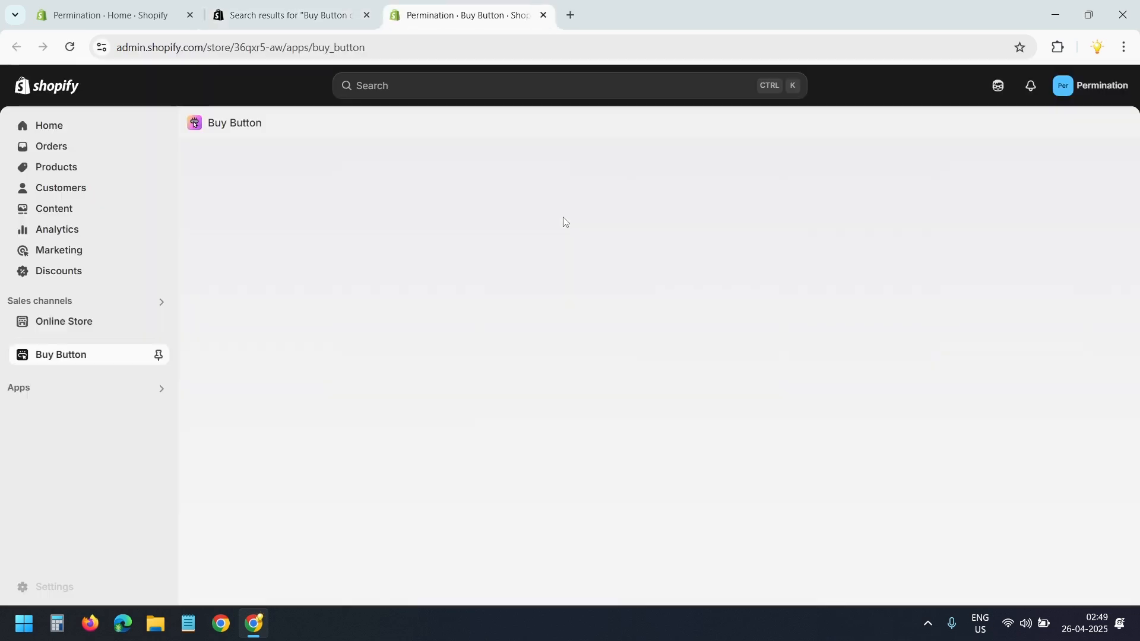
# Go to the Buy Button channel page and choose Create a Buy Button
pyautogui.click(61, 354)
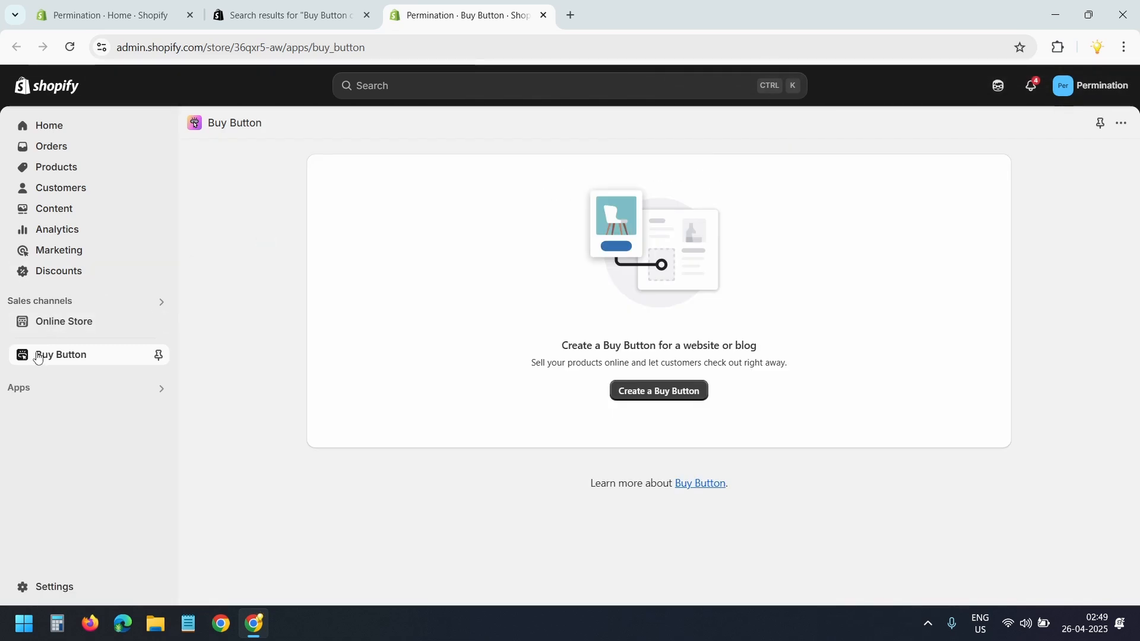
pyautogui.moveTo(408, 500)
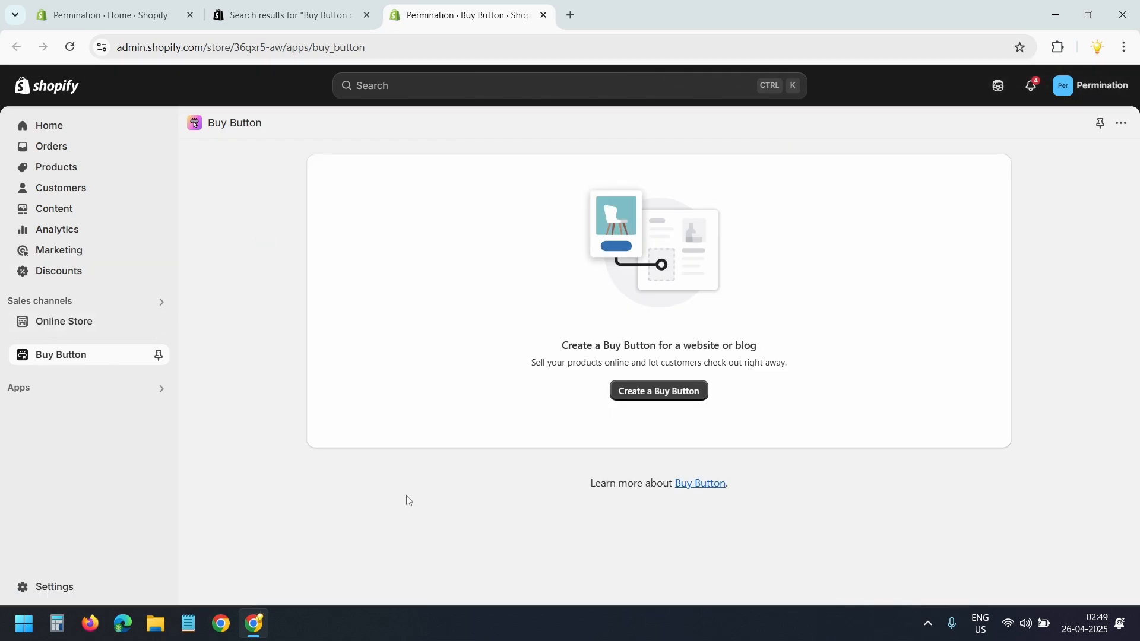
pyautogui.moveTo(661, 464)
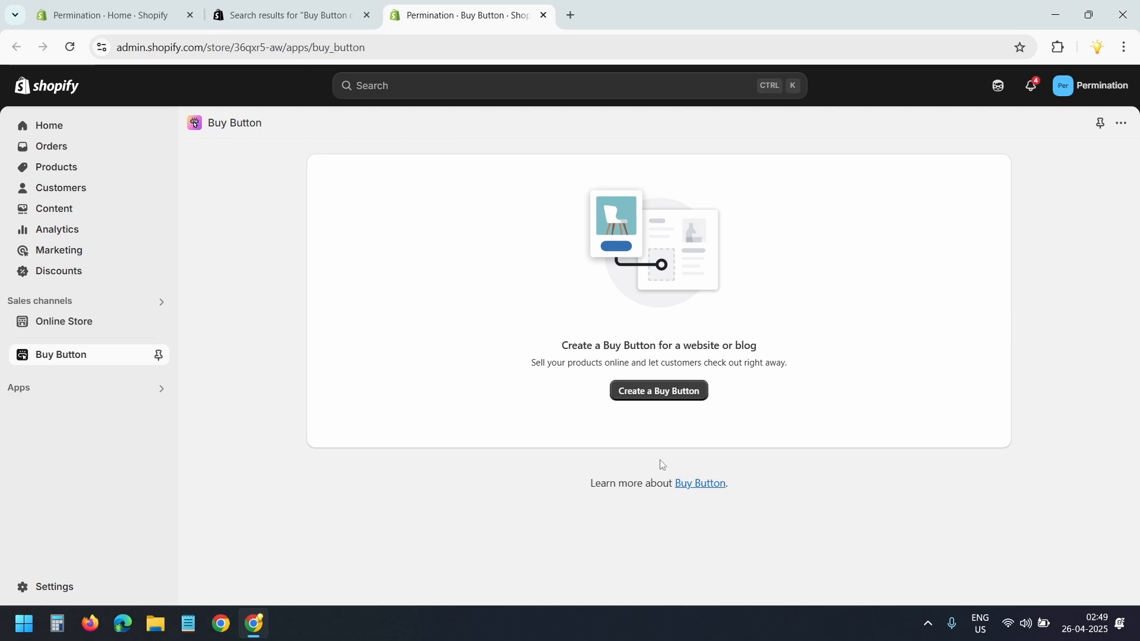
pyautogui.click(657, 391)
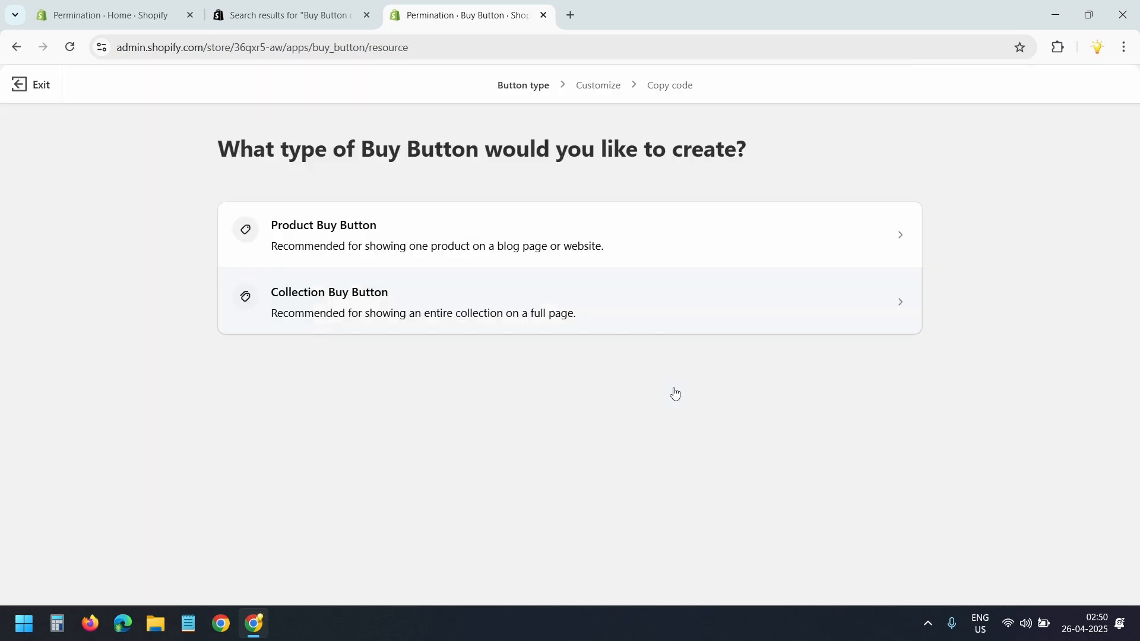
pyautogui.moveTo(449, 311)
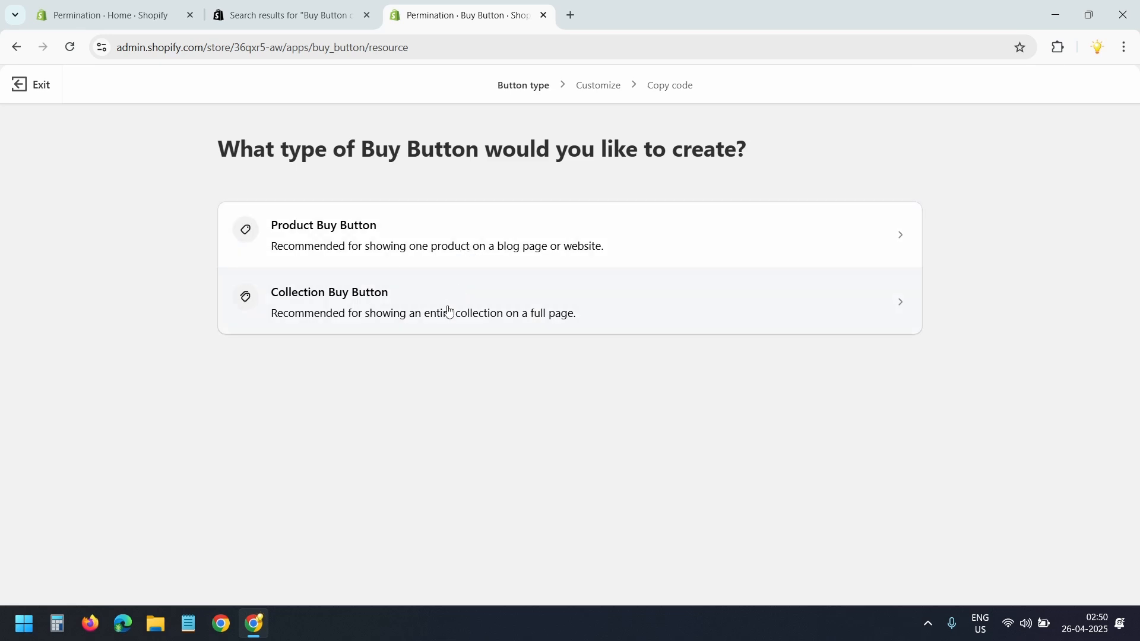
pyautogui.moveTo(417, 243)
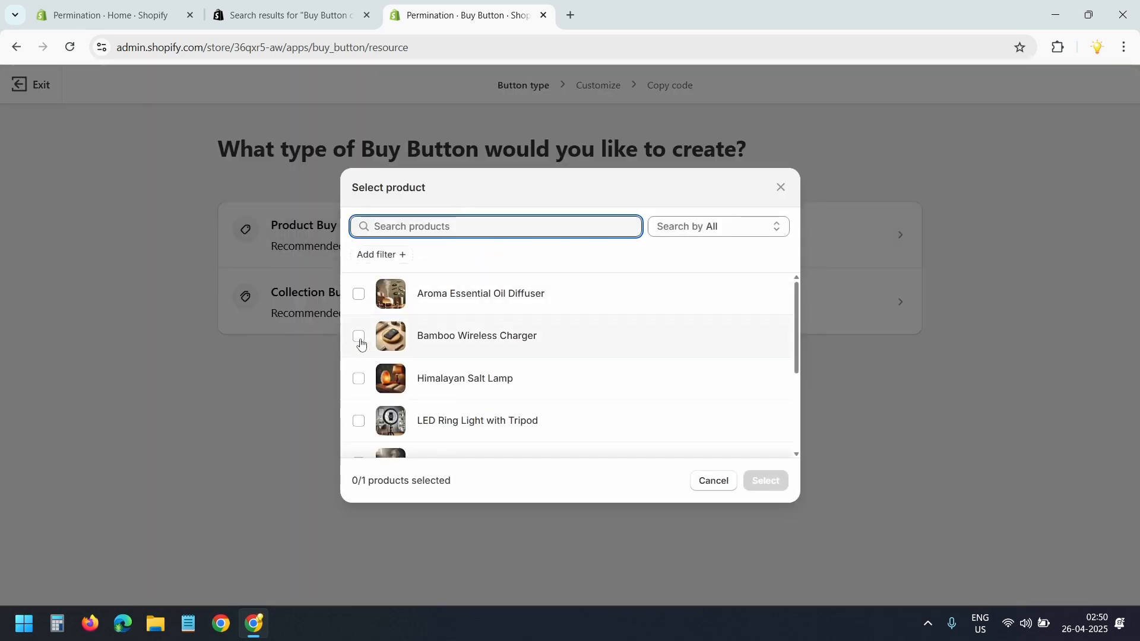
# Select Bamboo Wireless Charger as the product for the Buy Button
pyautogui.click(357, 336)
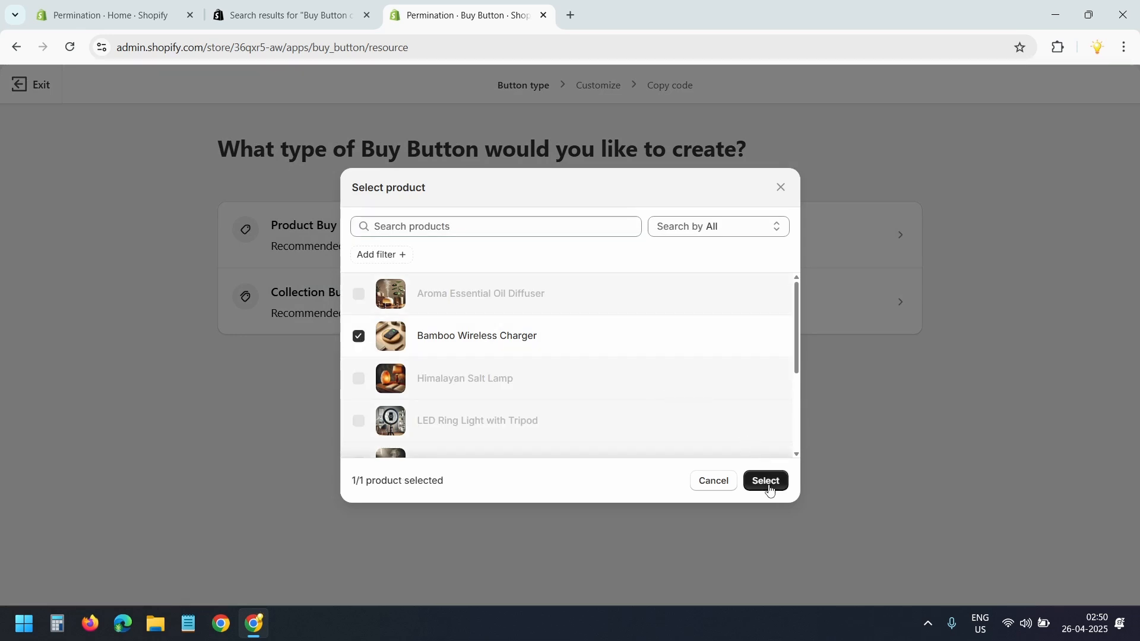
pyautogui.click(765, 481)
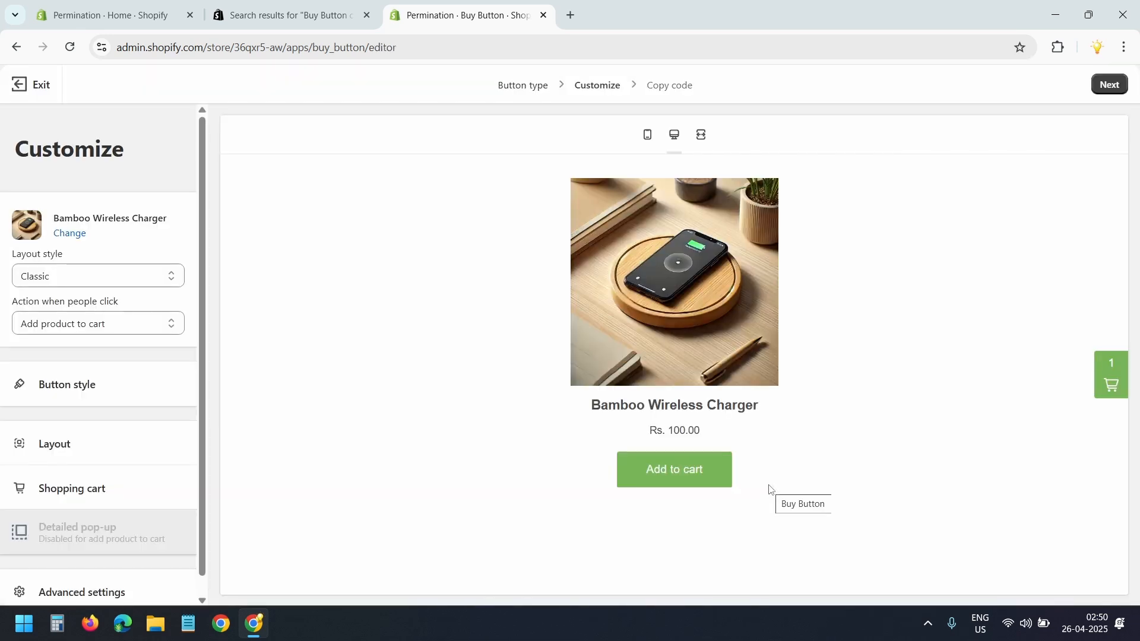
pyautogui.moveTo(950, 292)
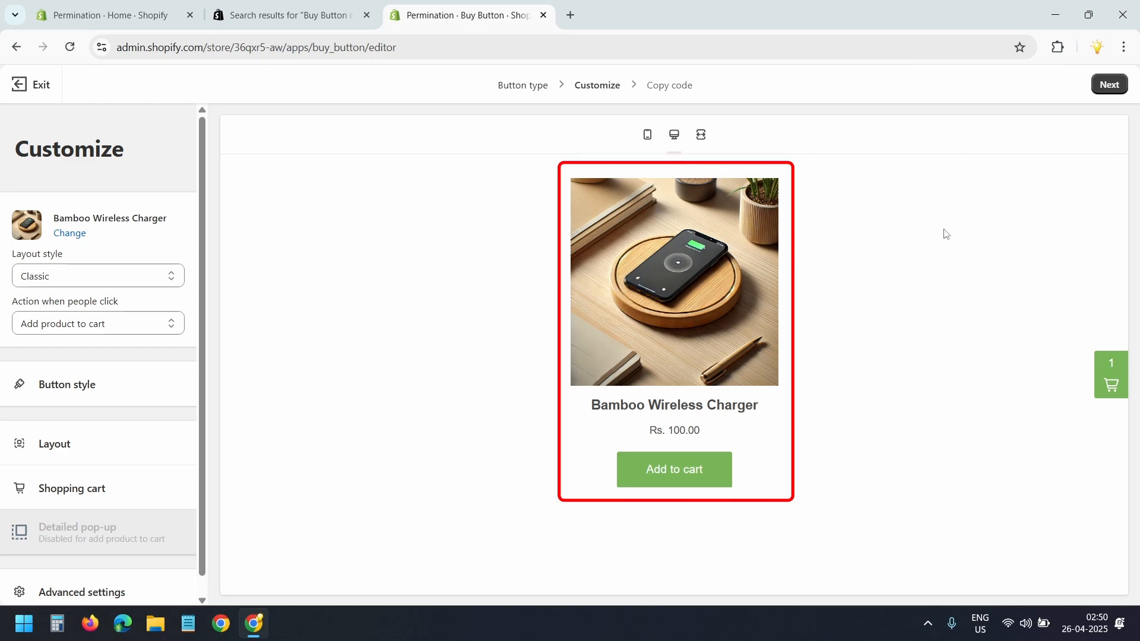
# Keep the Classic layout and set the click action to Direct to checkout
pyautogui.click(98, 276)
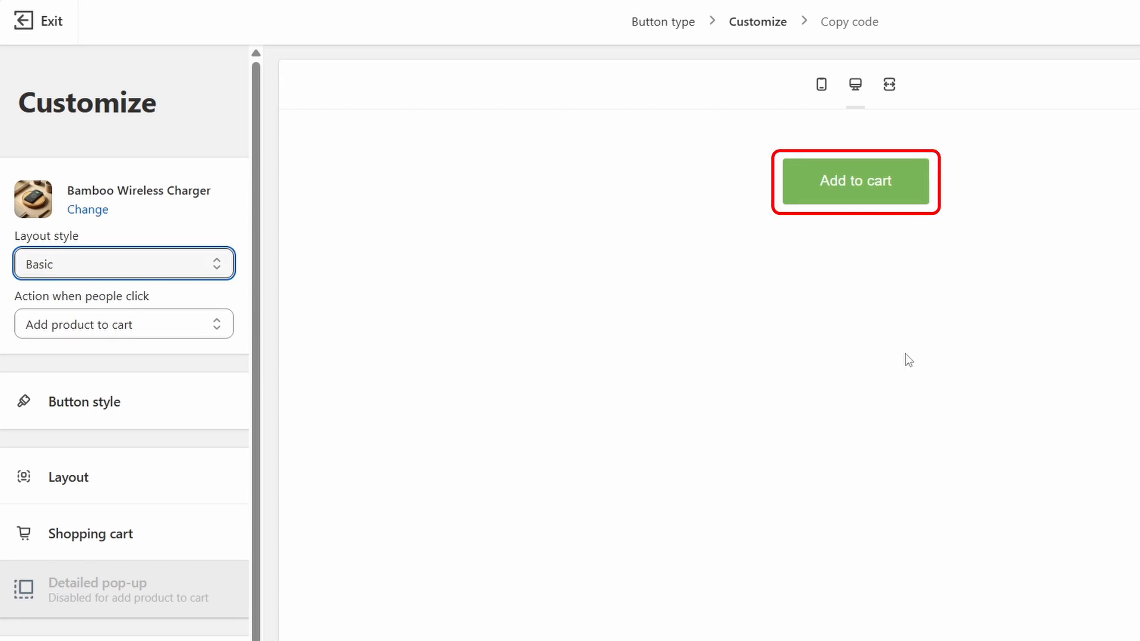
pyautogui.click(123, 263)
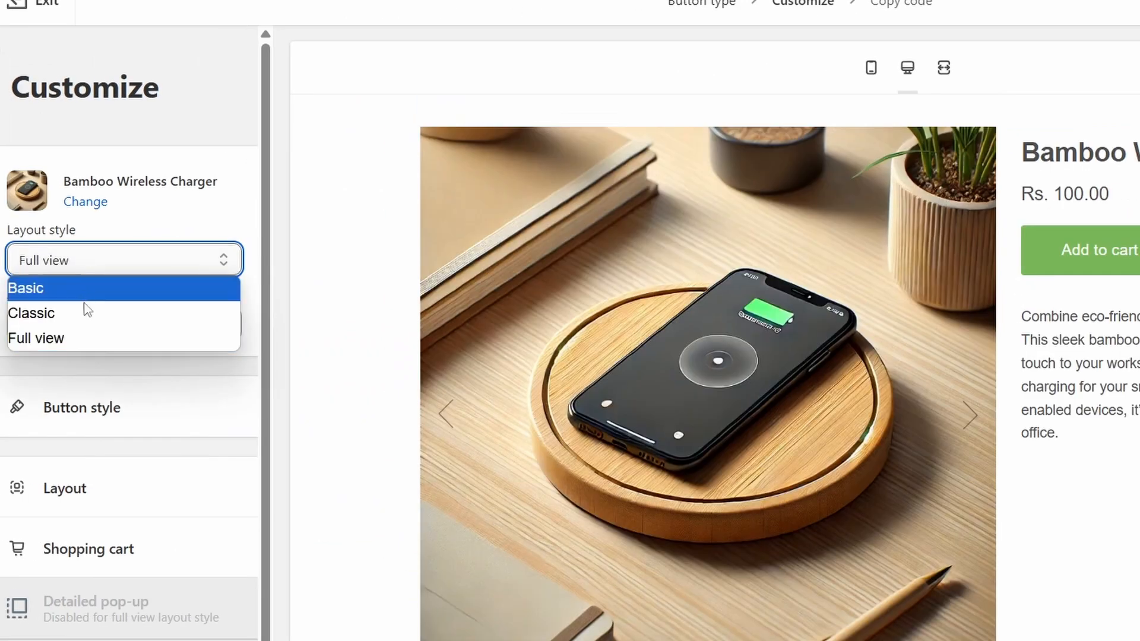
pyautogui.click(32, 313)
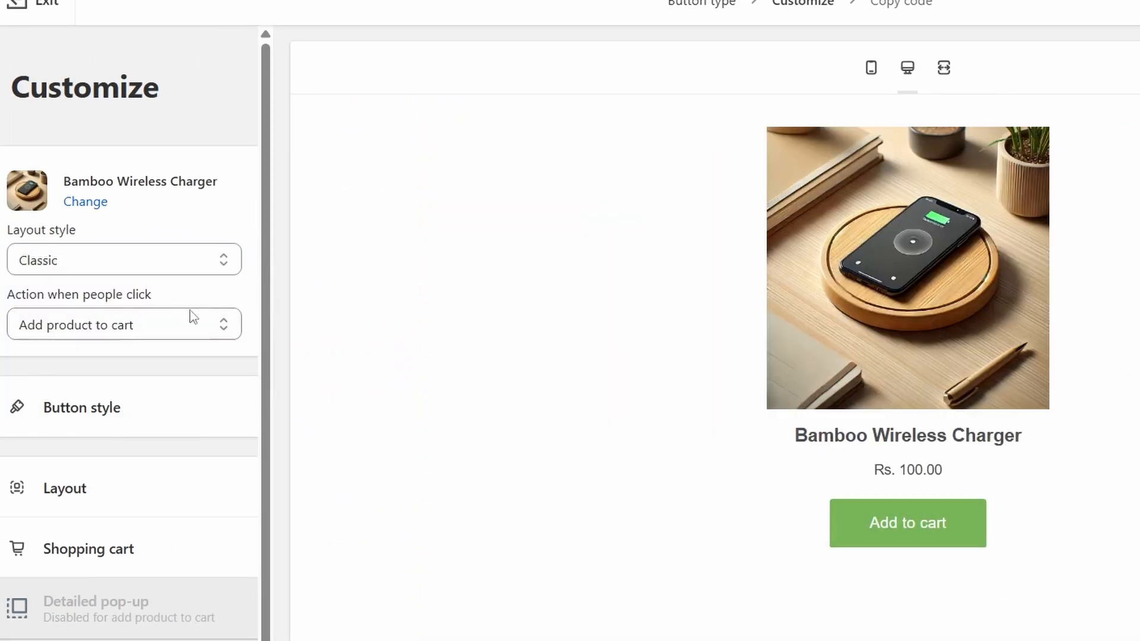
pyautogui.click(123, 324)
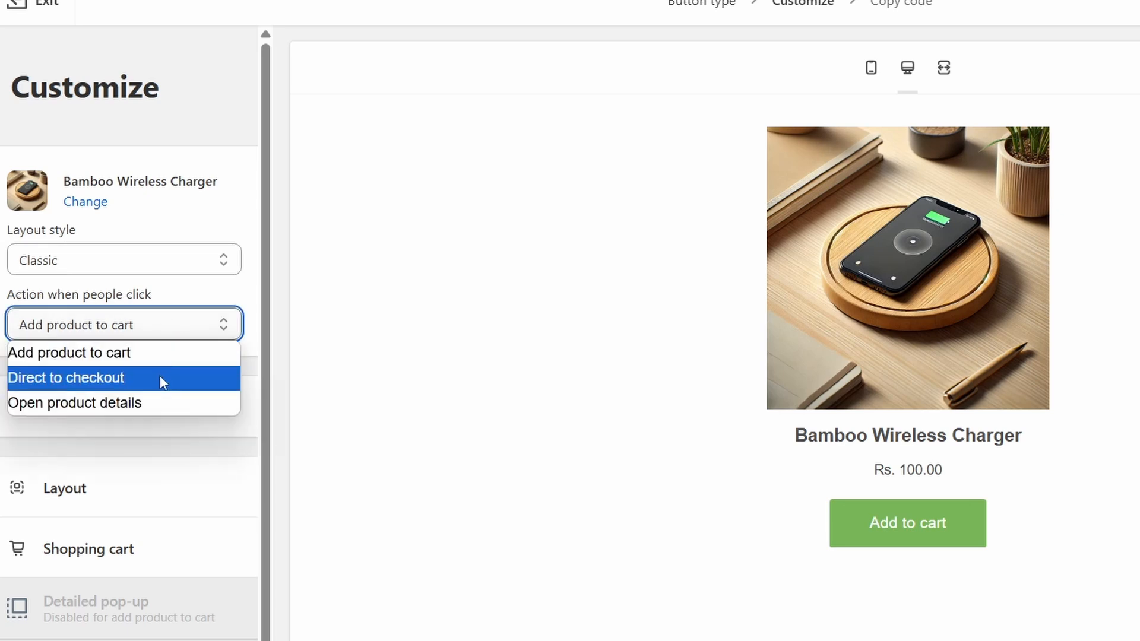
pyautogui.moveTo(160, 402)
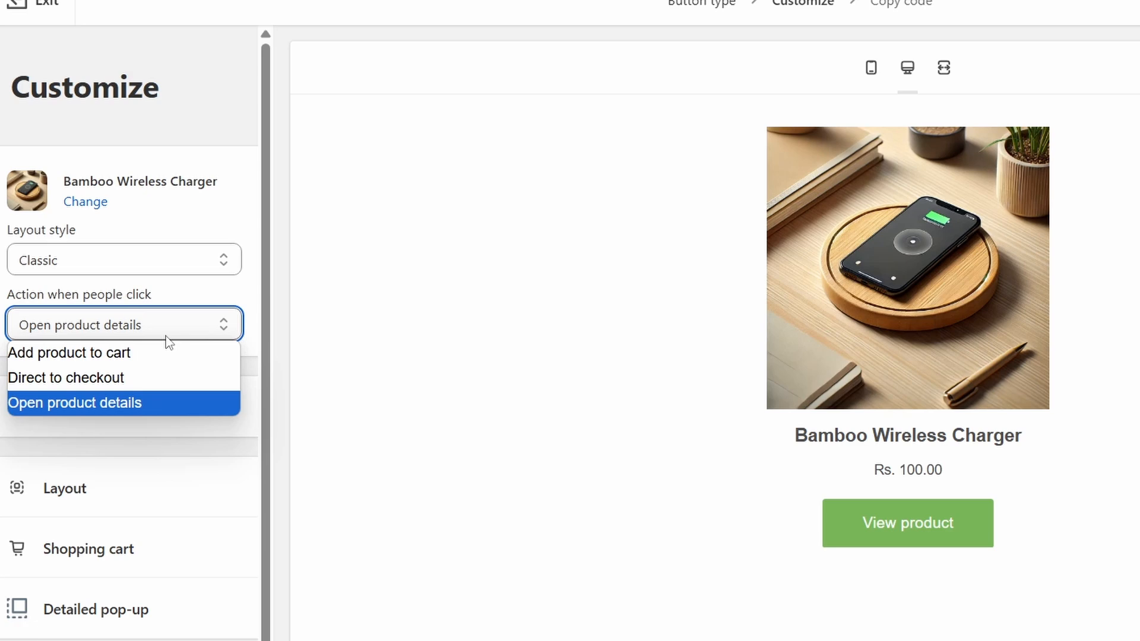
pyautogui.click(66, 378)
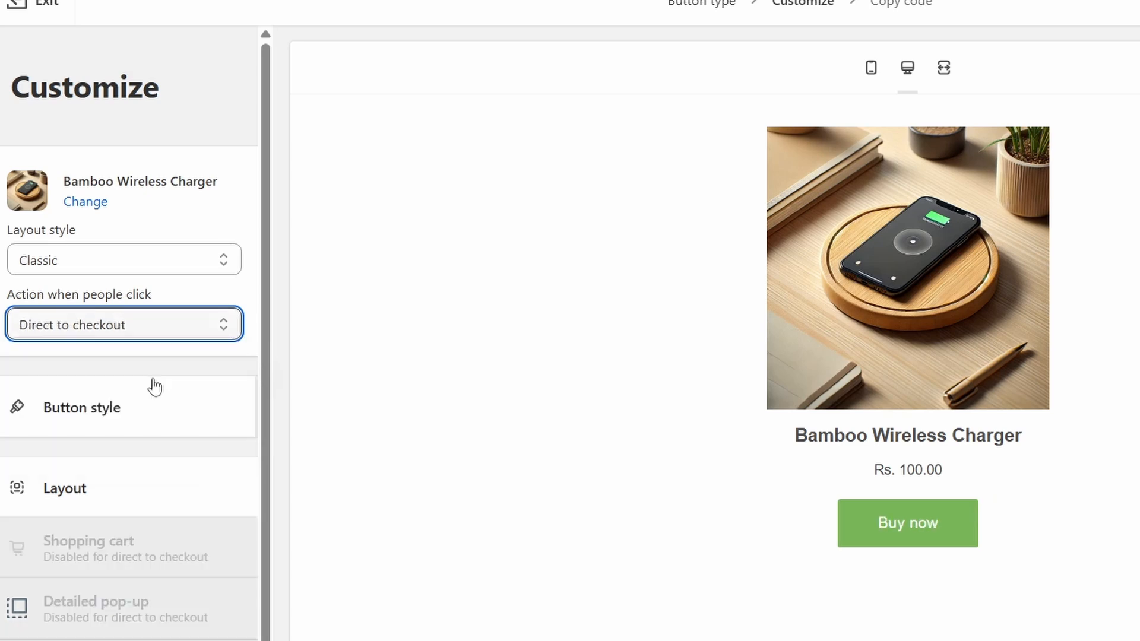
pyautogui.moveTo(866, 527)
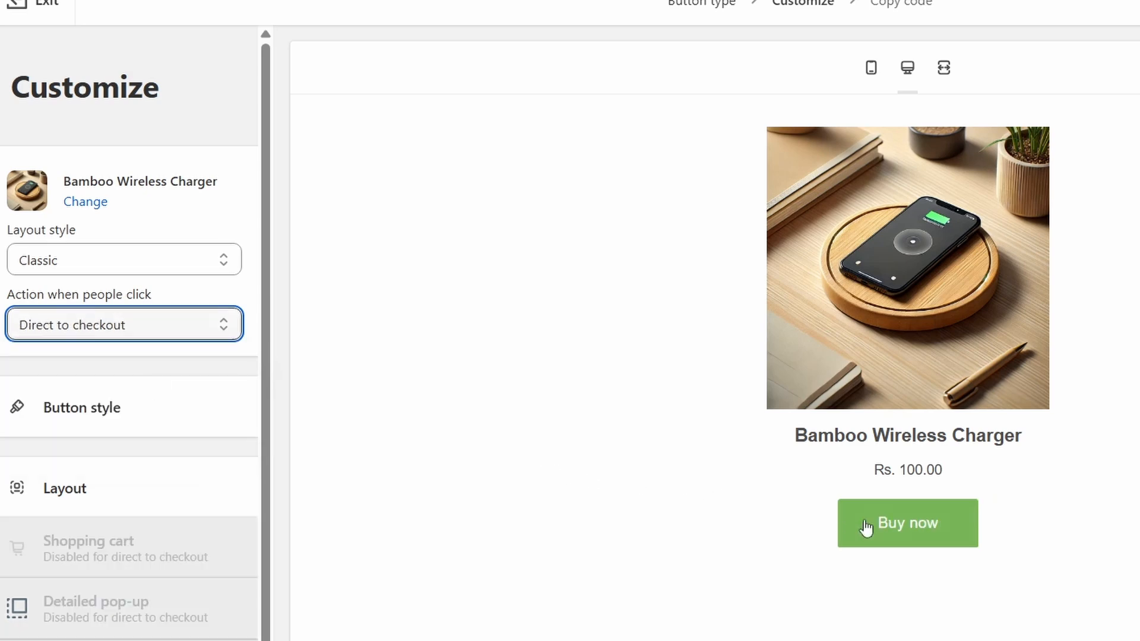
pyautogui.moveTo(907, 536)
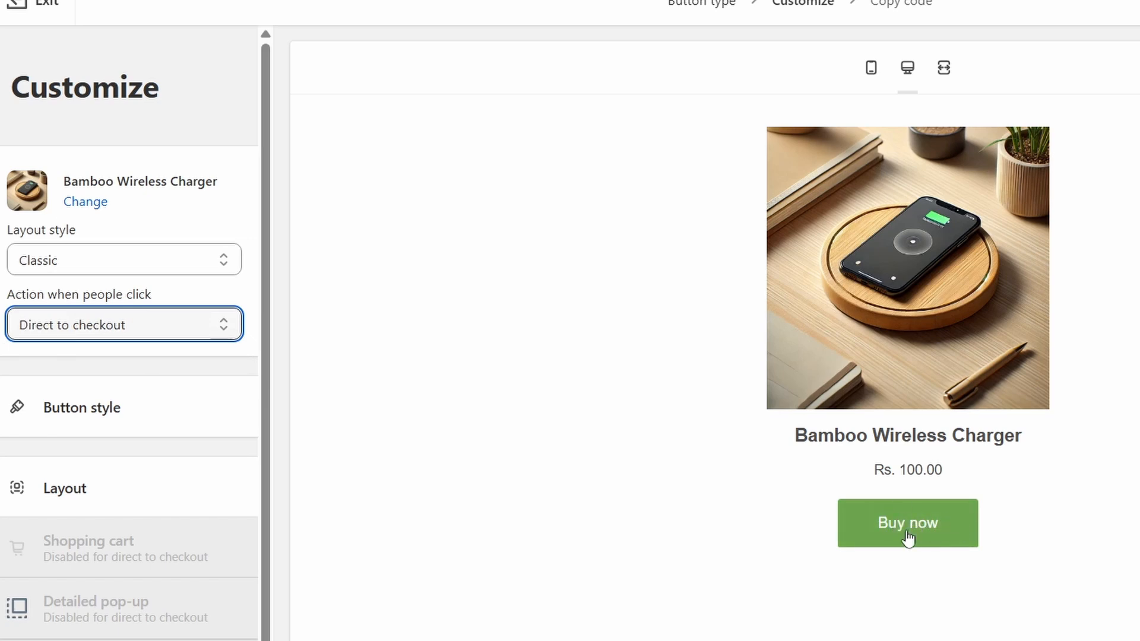
pyautogui.moveTo(124, 408)
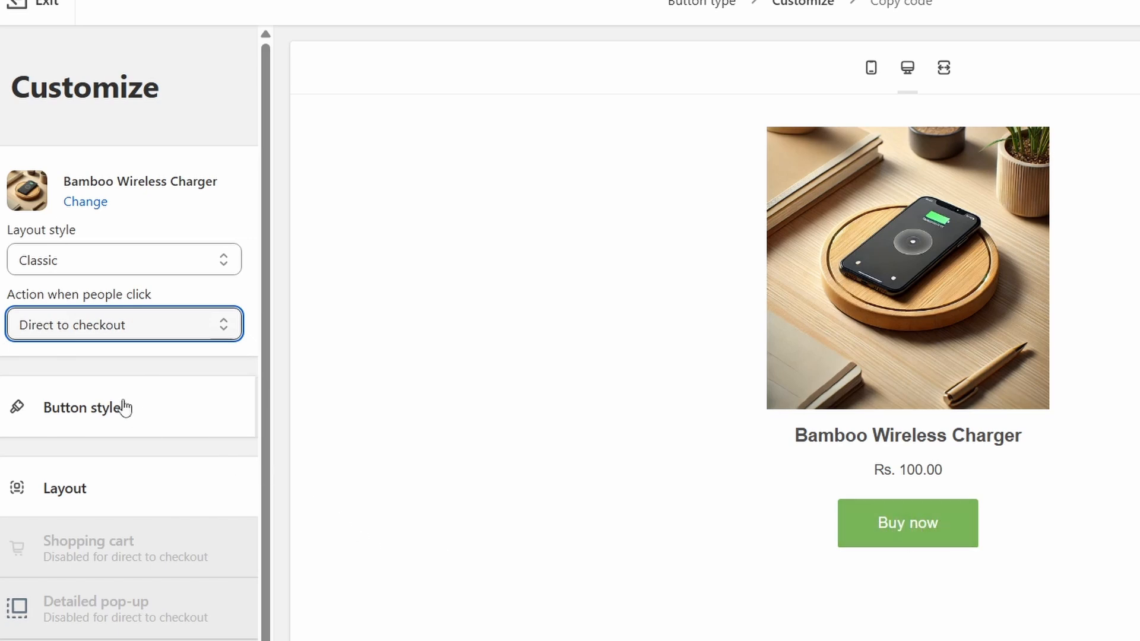
# Give the button 9 px corners, 47 px width and Arial text, then return
pyautogui.click(88, 407)
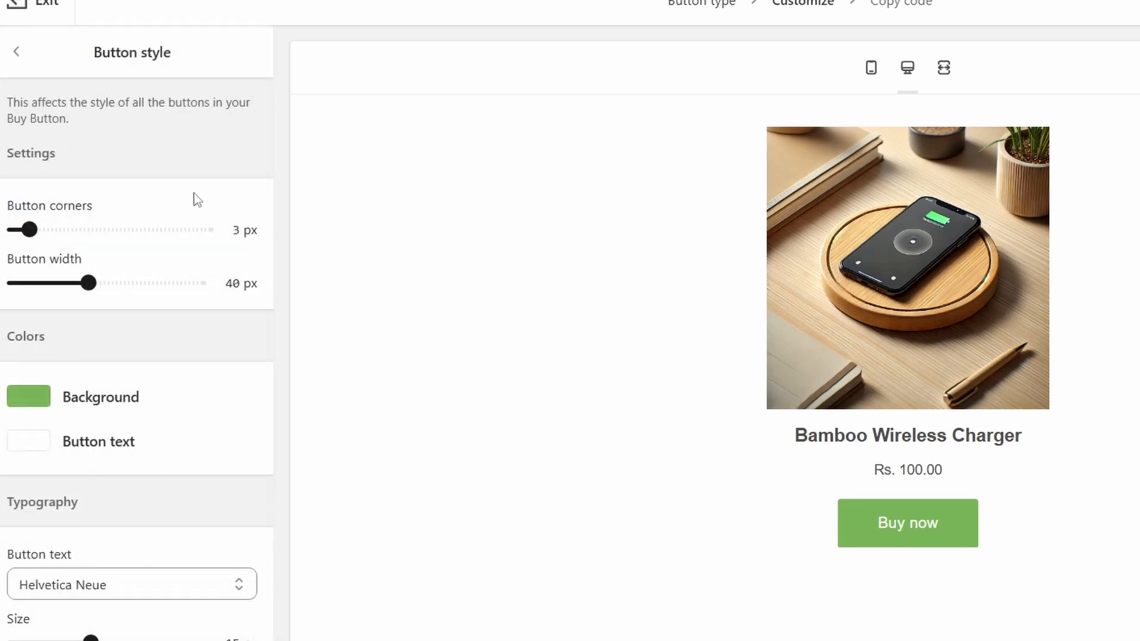
pyautogui.moveTo(31, 229); pyautogui.dragTo(48, 229)
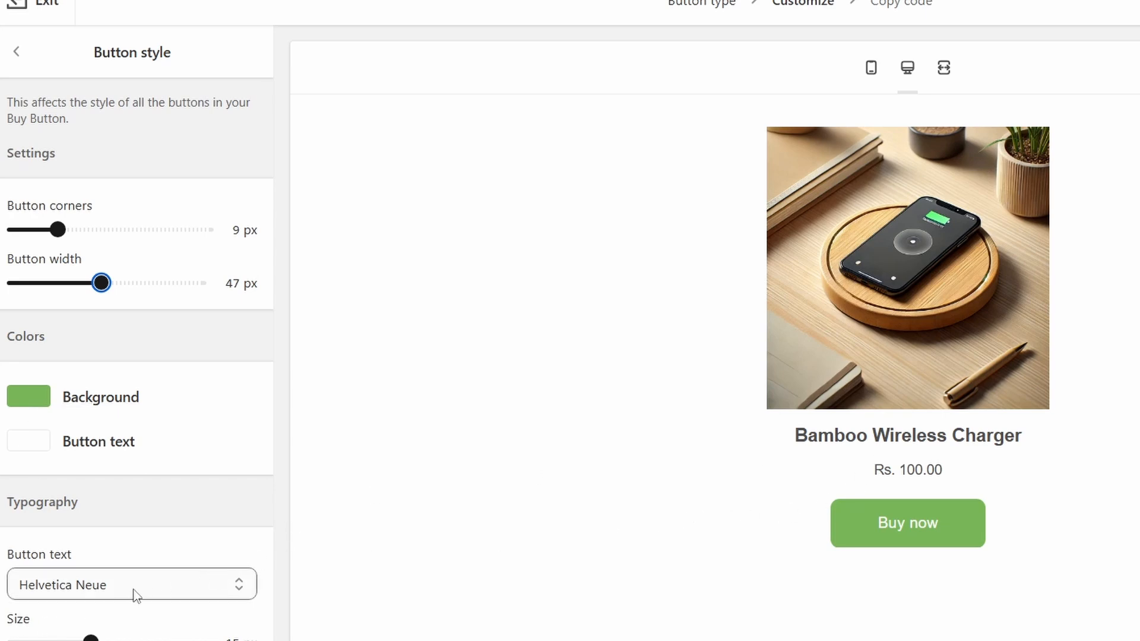
pyautogui.click(130, 584)
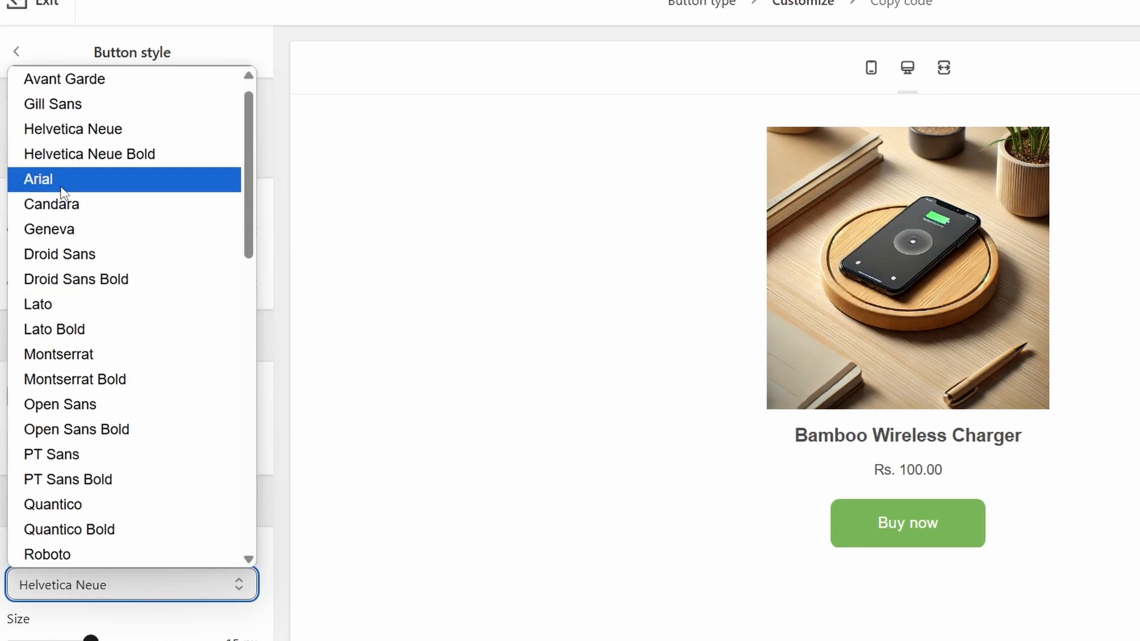
pyautogui.click(38, 178)
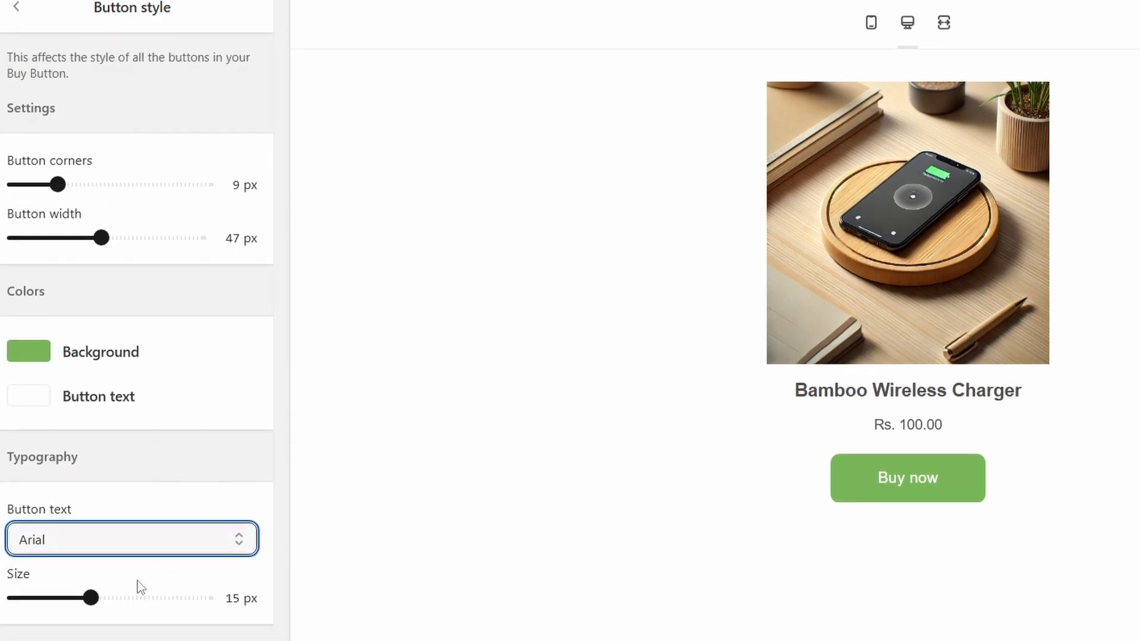
pyautogui.scroll(3)
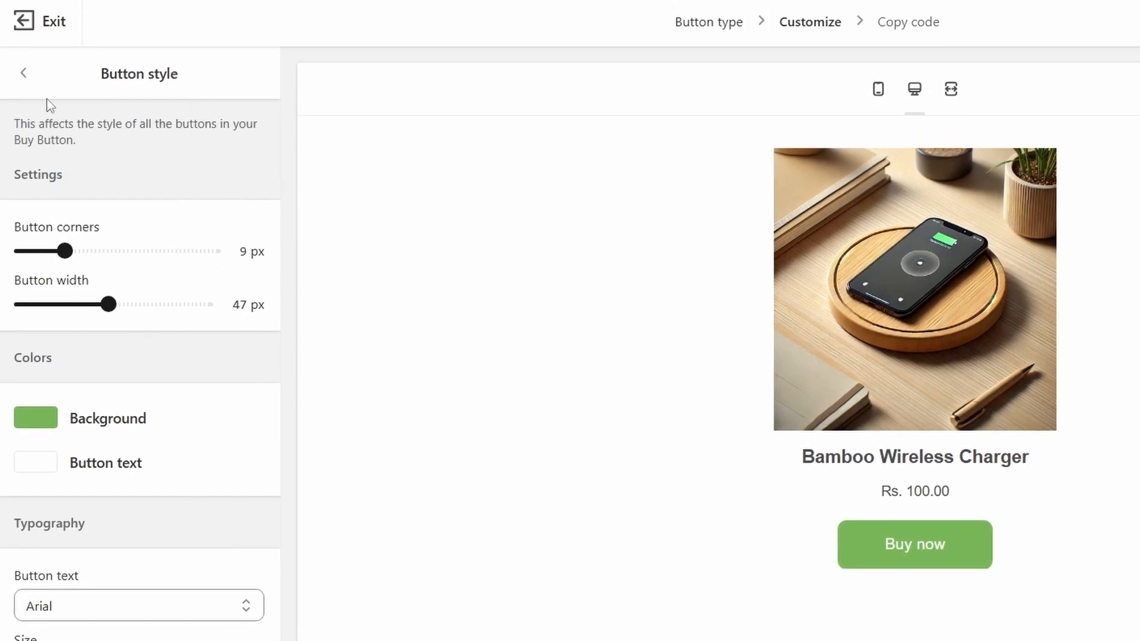
pyautogui.click(23, 72)
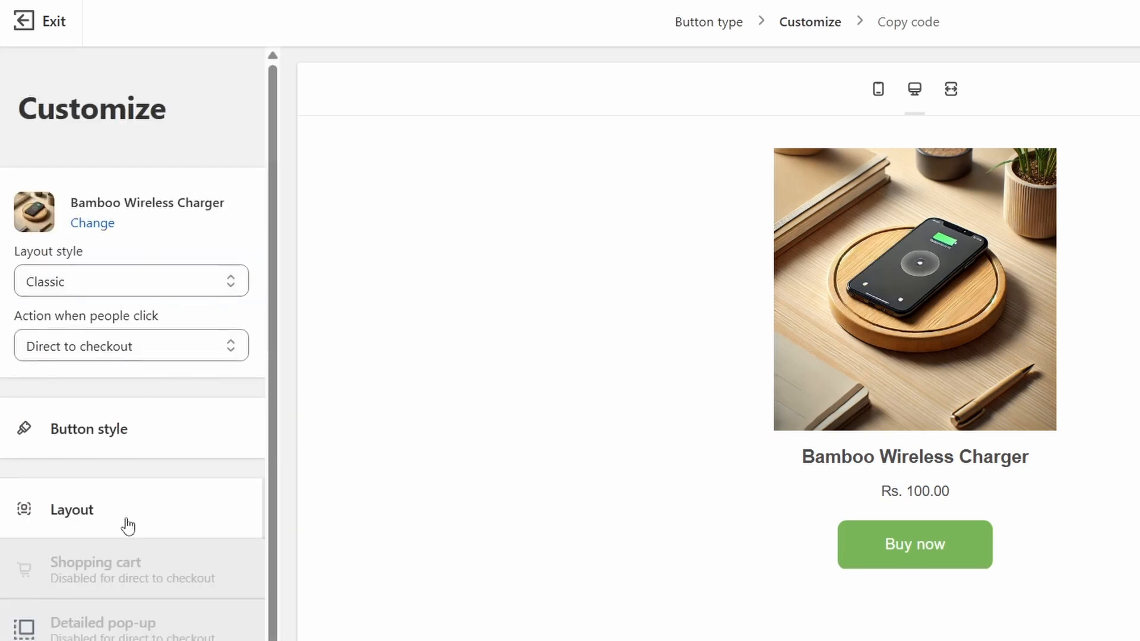
# In Layout, keep Small image size and show additional product images
pyautogui.click(71, 509)
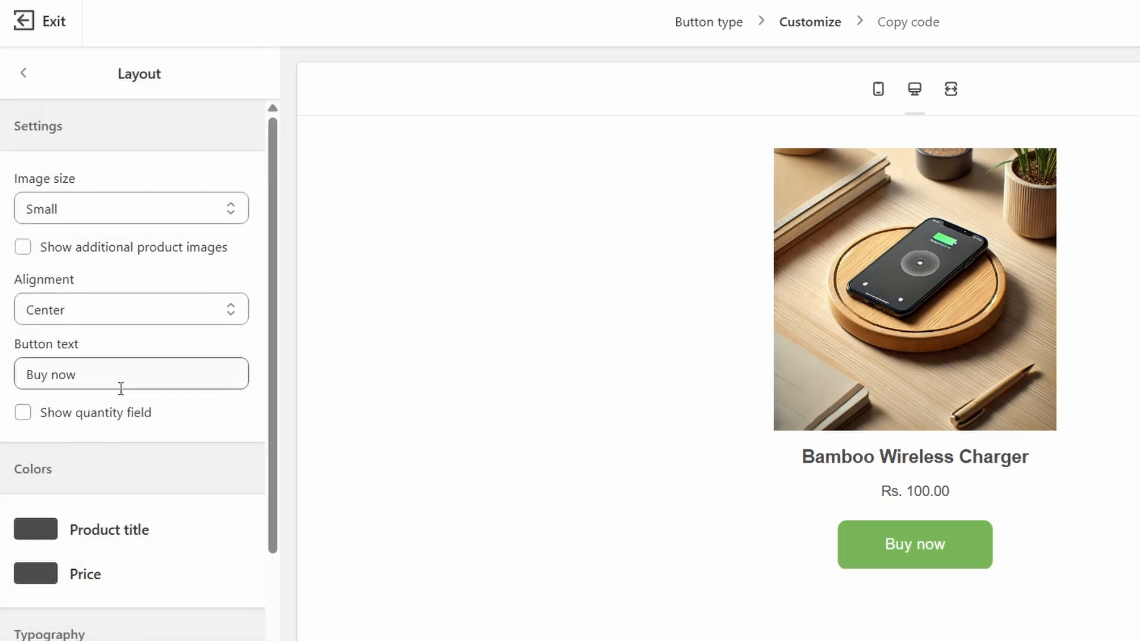
pyautogui.click(131, 208)
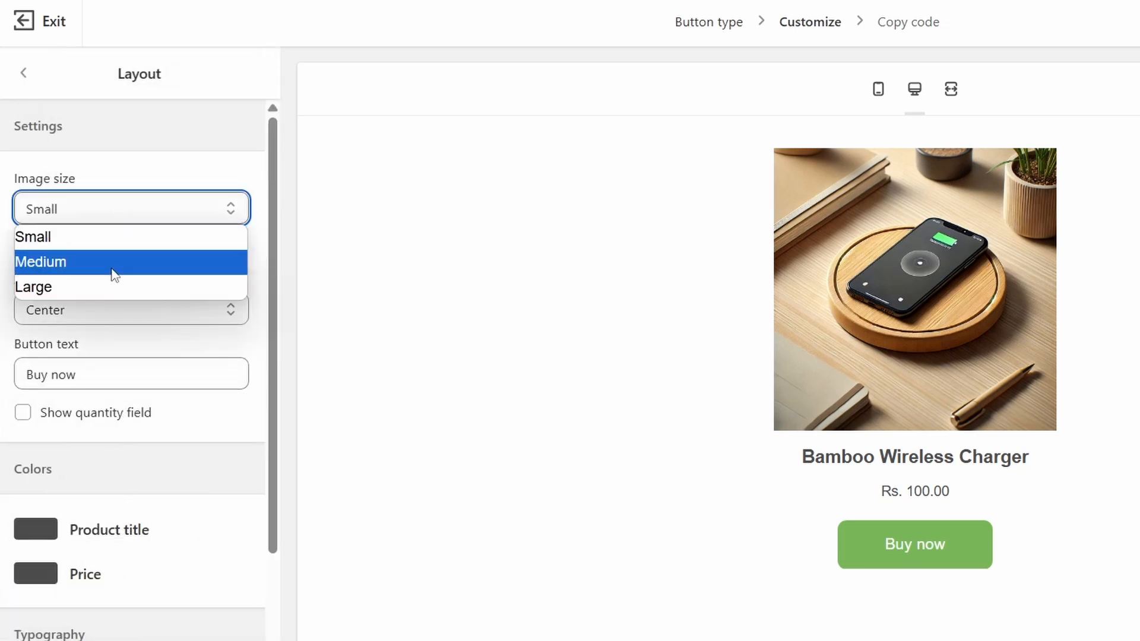
pyautogui.click(33, 237)
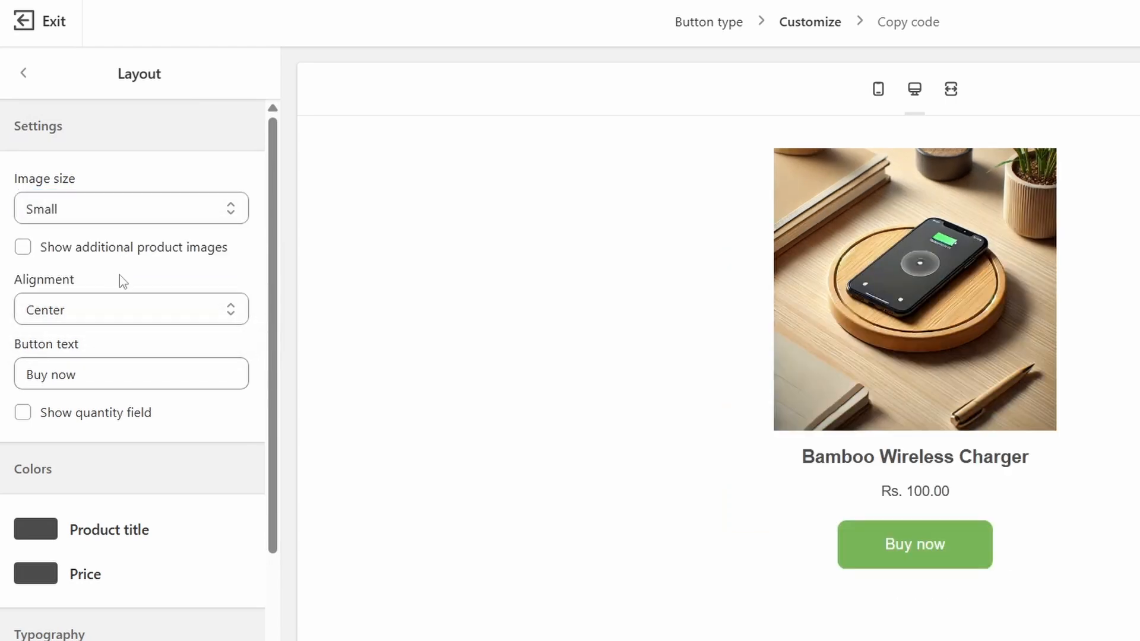
pyautogui.click(22, 247)
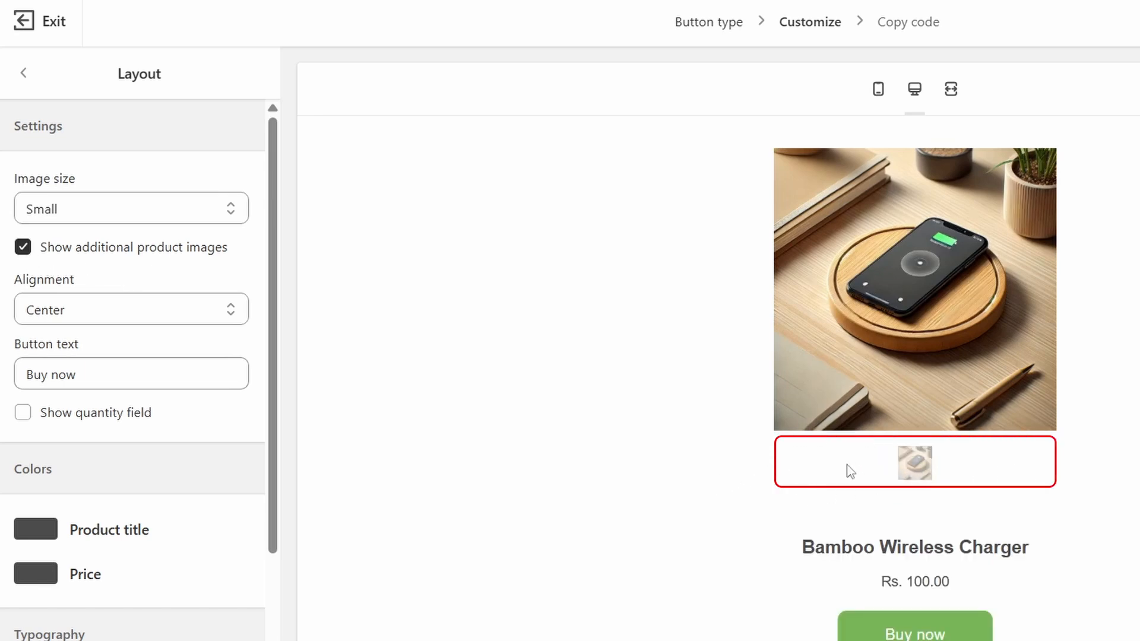
# Adjust further Layout options, proceed to the embed step, and copy the code
pyautogui.click(130, 310)
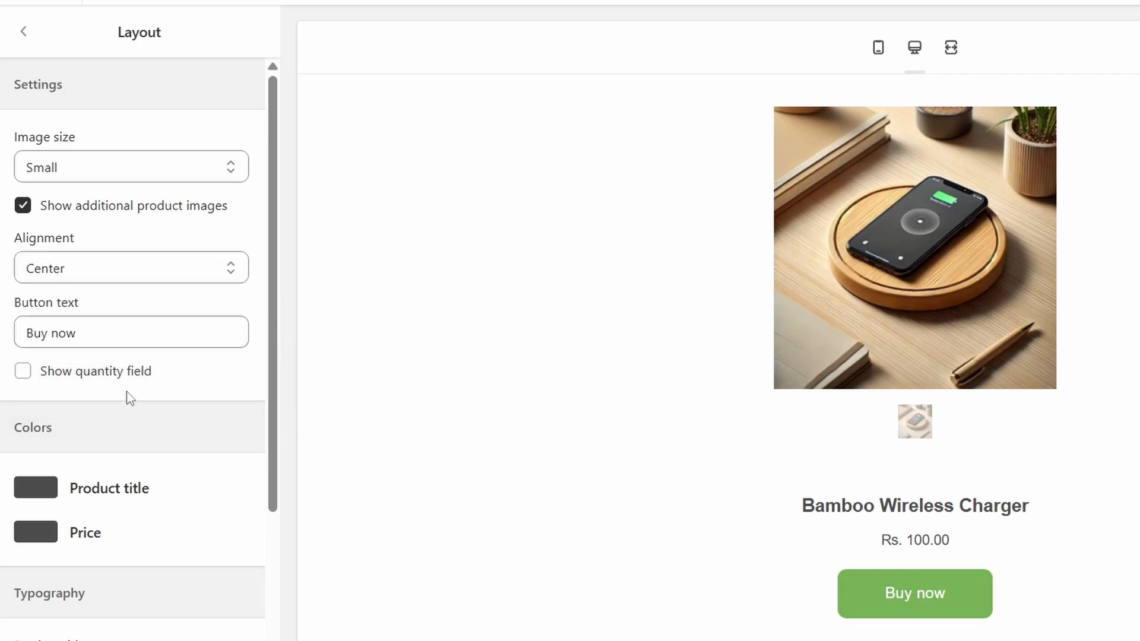
pyautogui.moveTo(119, 381)
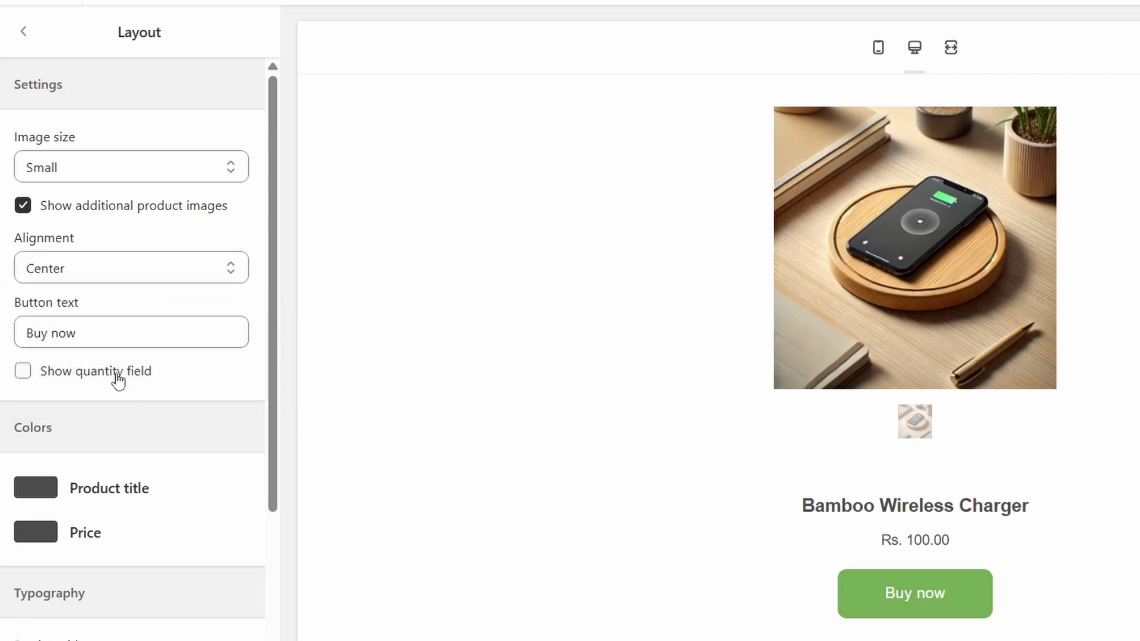
pyautogui.click(22, 371)
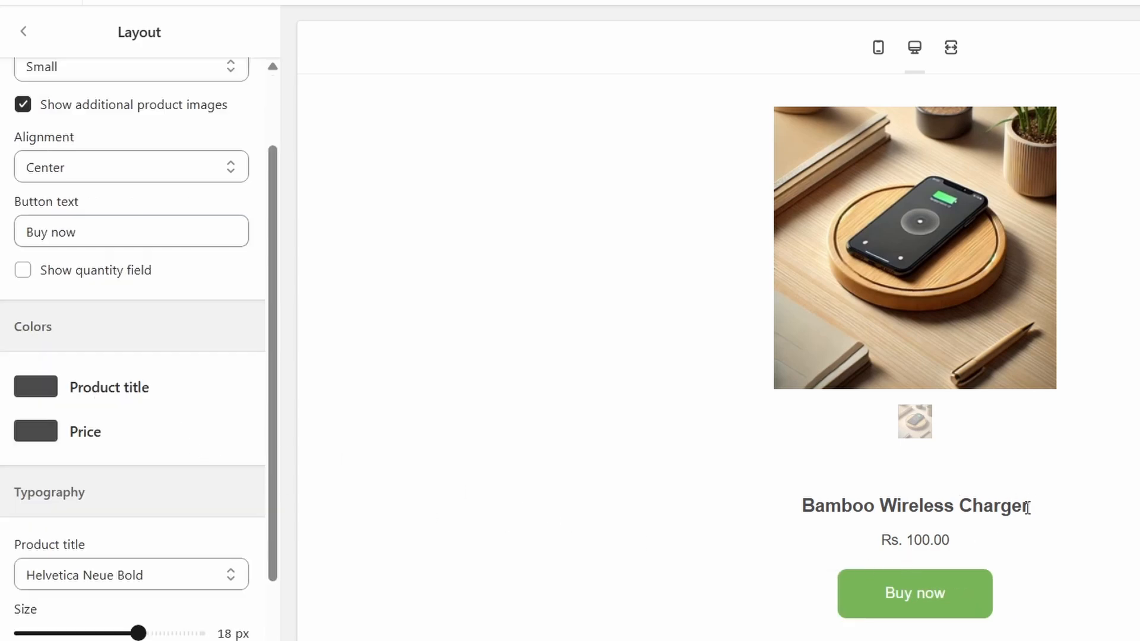
pyautogui.moveTo(425, 519)
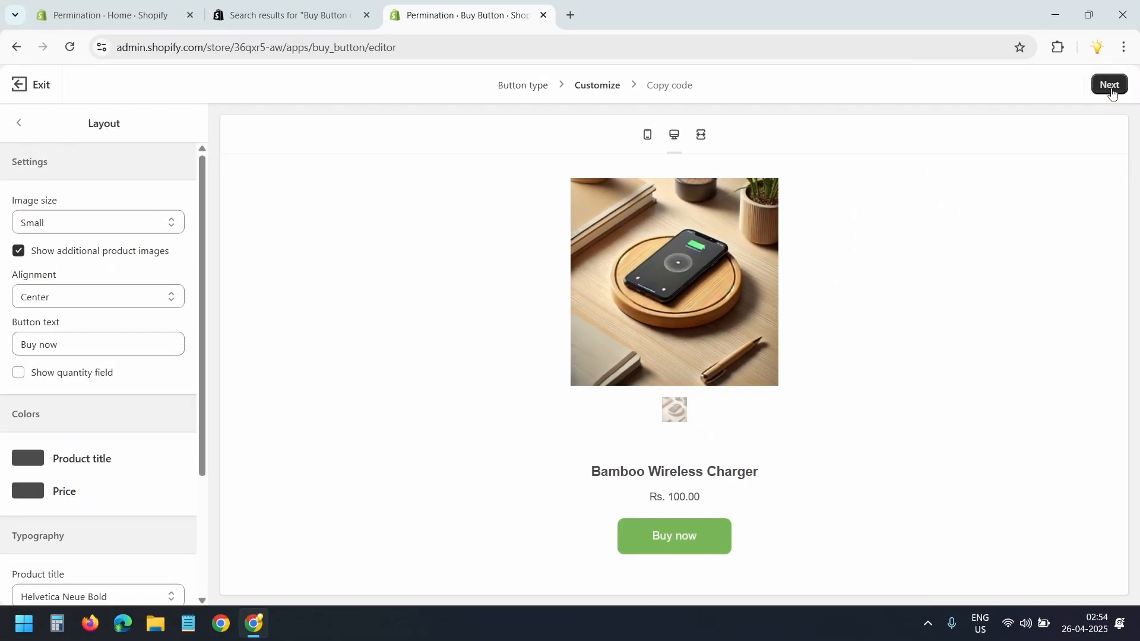
pyautogui.click(1108, 85)
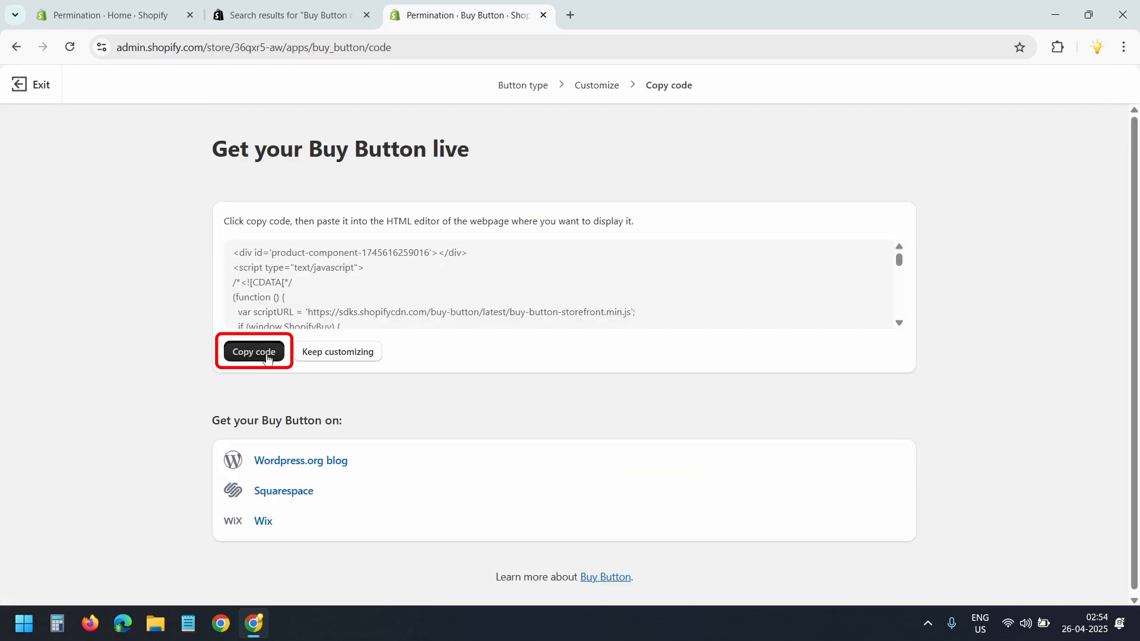
pyautogui.click(820, 14)
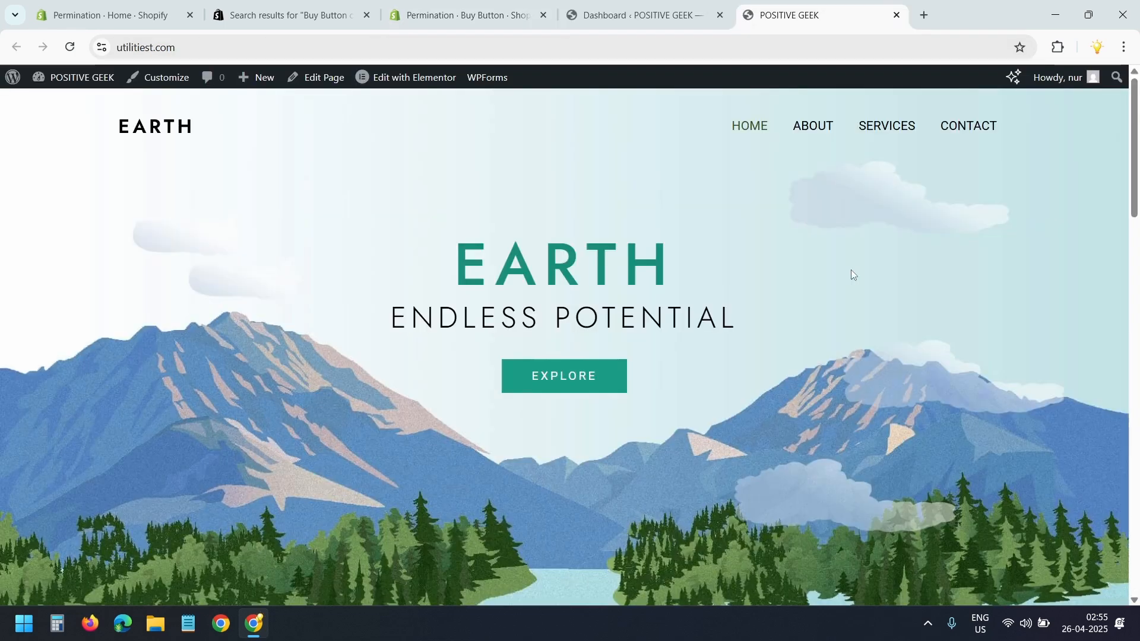
pyautogui.moveTo(890, 264)
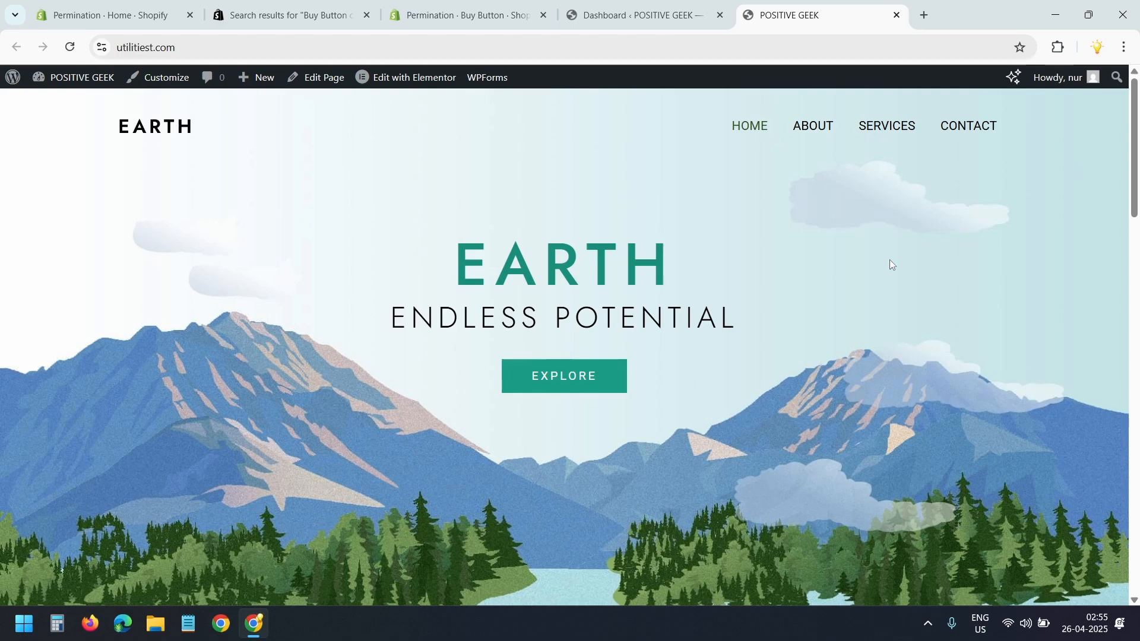
# Switch to the WordPress admin dashboard and open the Posts list
pyautogui.click(643, 14)
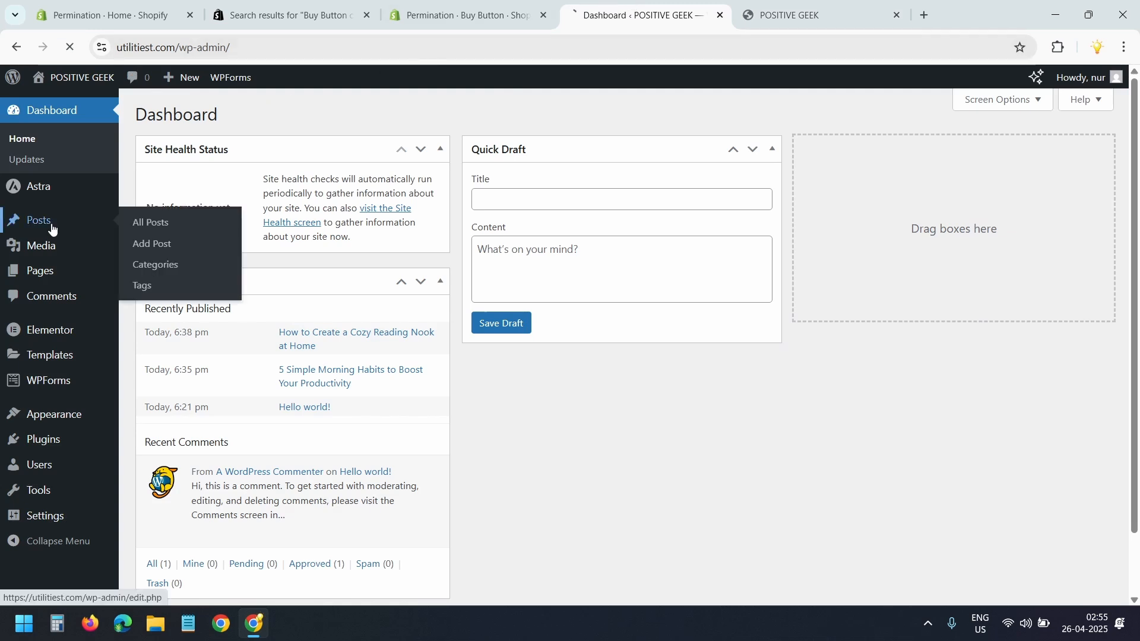
pyautogui.click(149, 223)
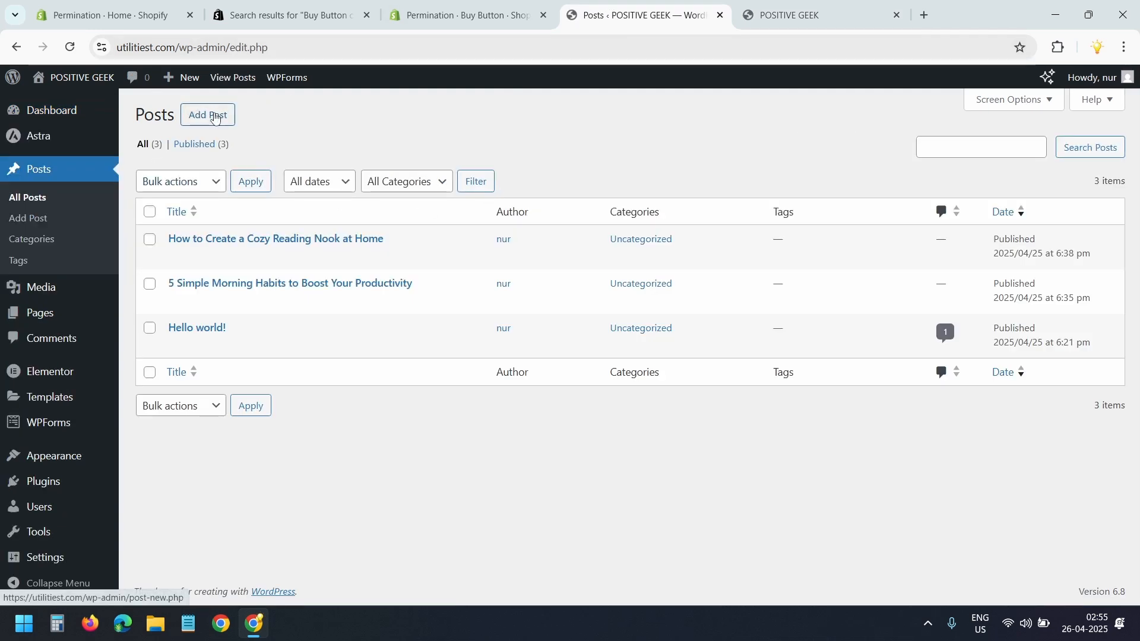
pyautogui.moveTo(405, 120)
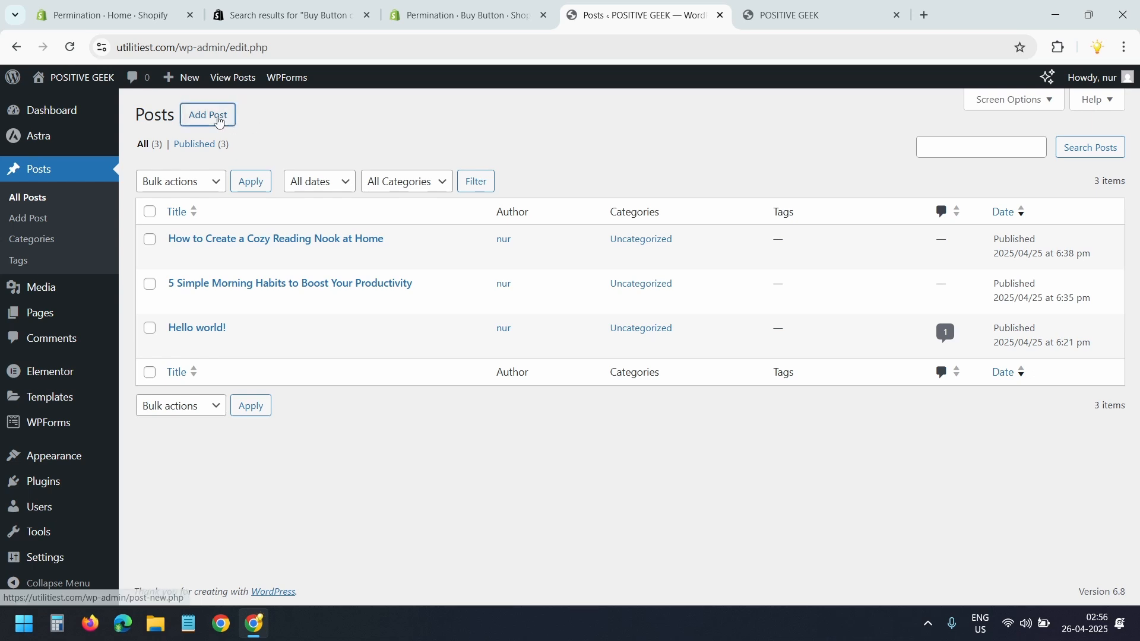
# Start a new post titled 'Shopify Product on WordPress'
pyautogui.click(207, 115)
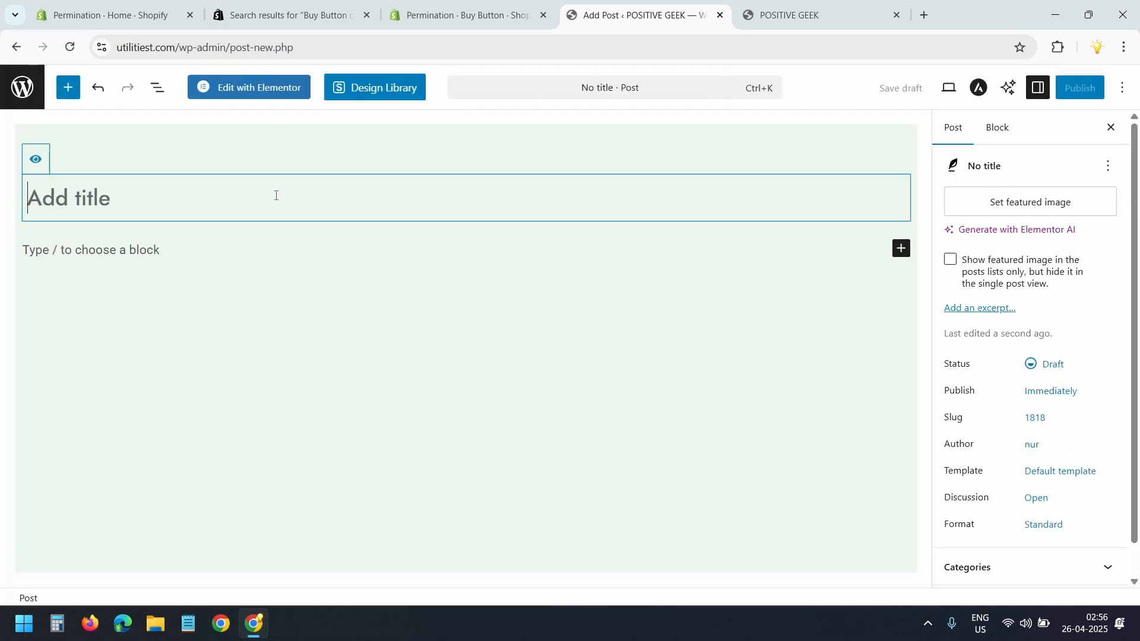
pyautogui.write('Shopify')
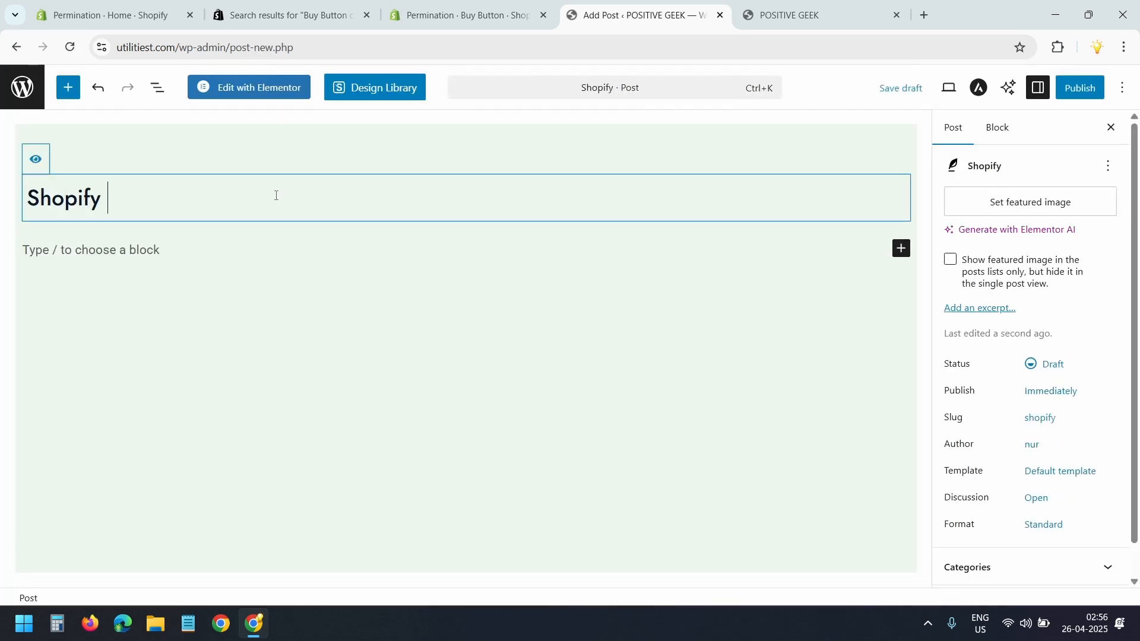
pyautogui.write('Product on WordPress')
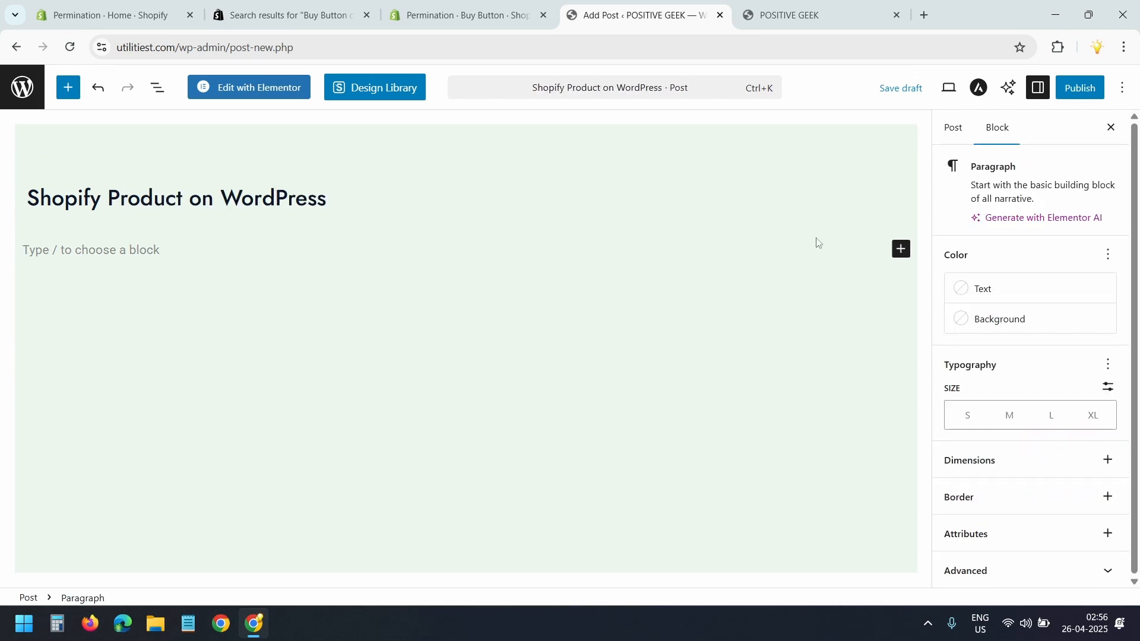
# Add a Custom HTML block with the pasted Buy Button code and preview it
pyautogui.click(900, 249)
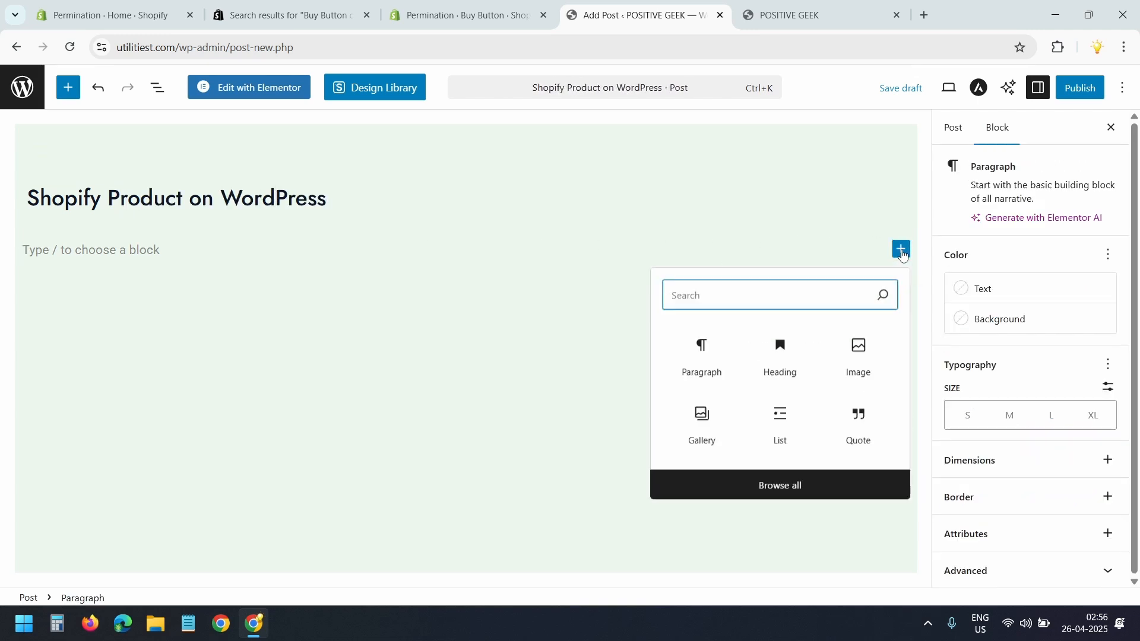
pyautogui.write('html')
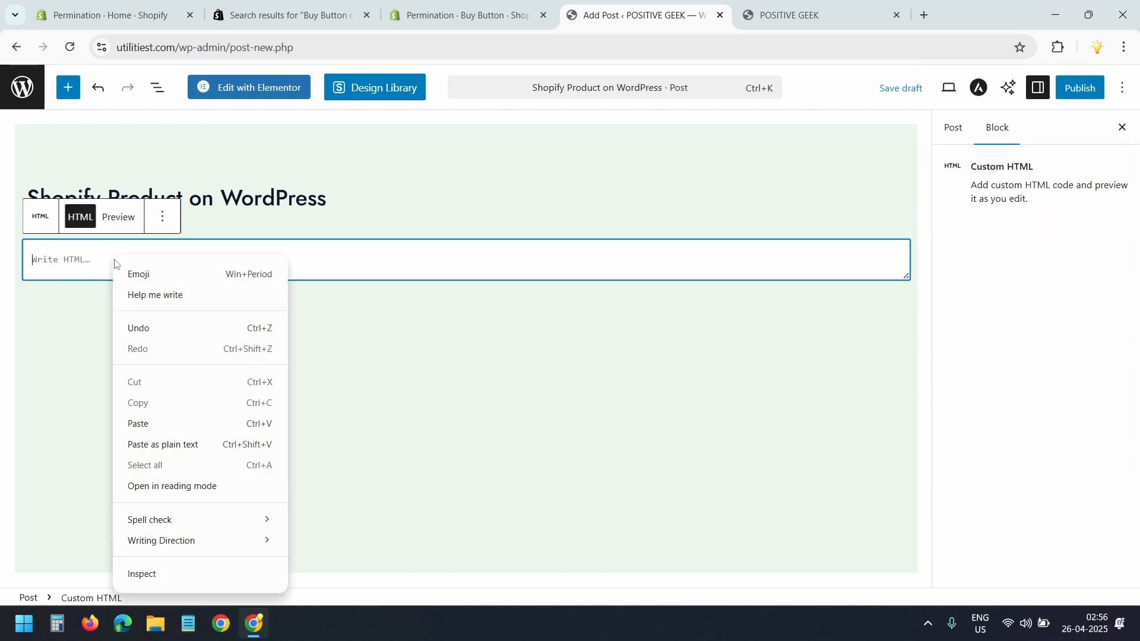
pyautogui.click(137, 424)
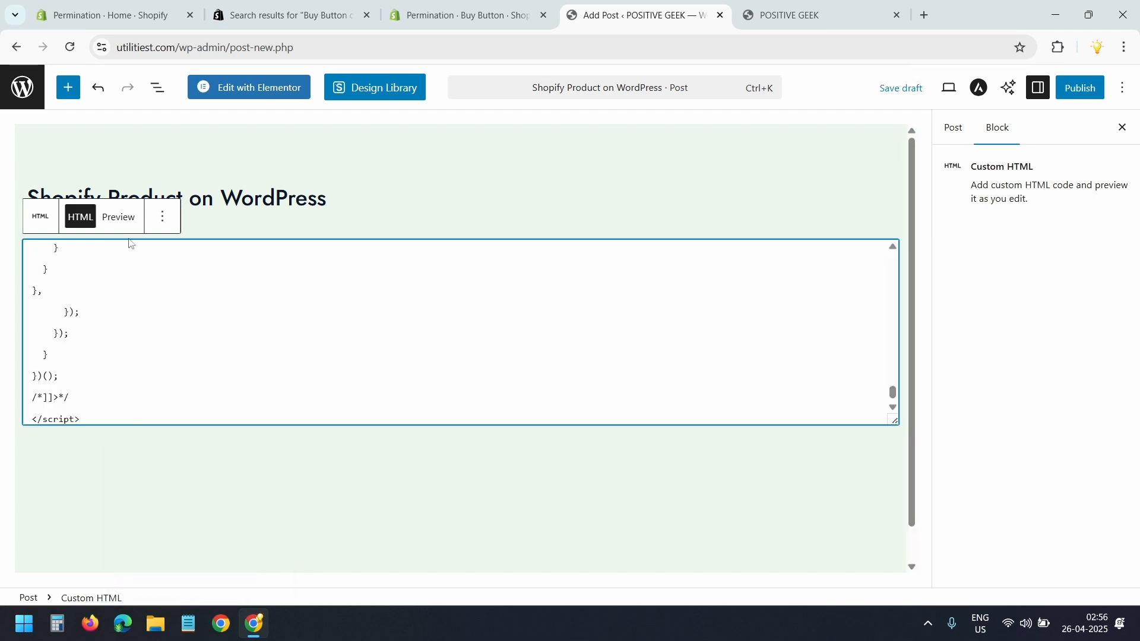
pyautogui.click(117, 217)
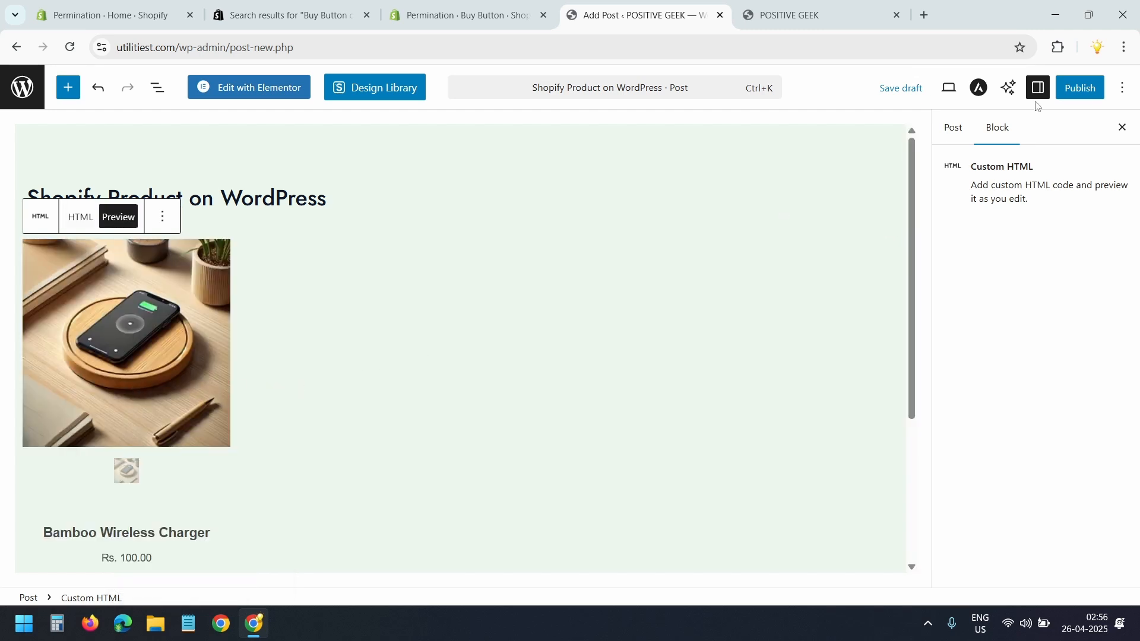
# Publish the post, view it, and click Buy now on the charger
pyautogui.click(1079, 88)
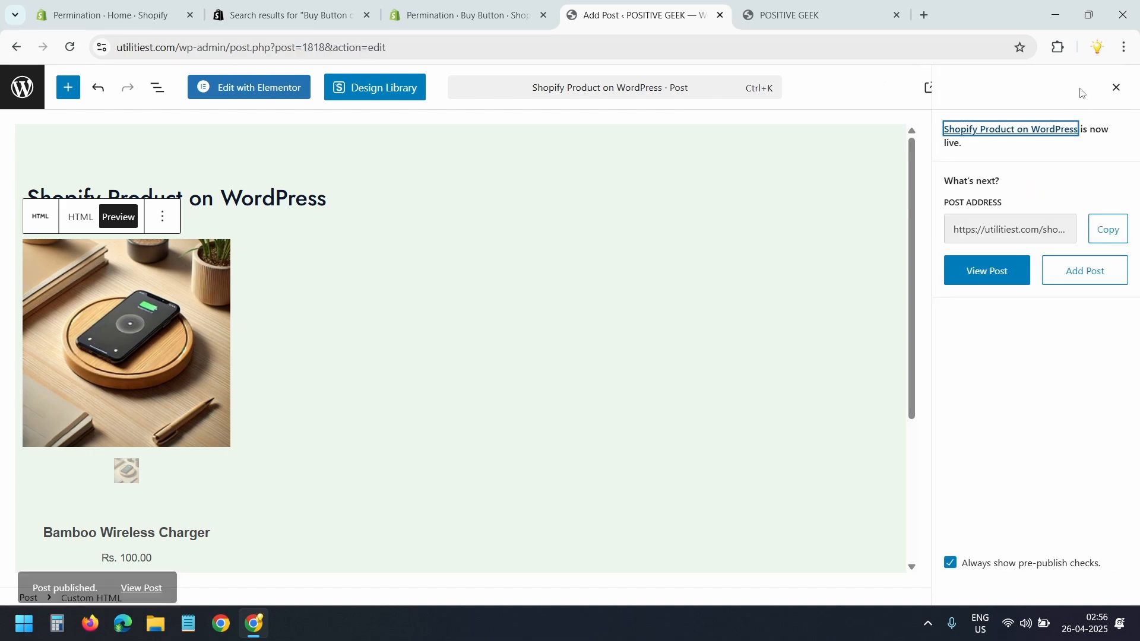
pyautogui.click(985, 271)
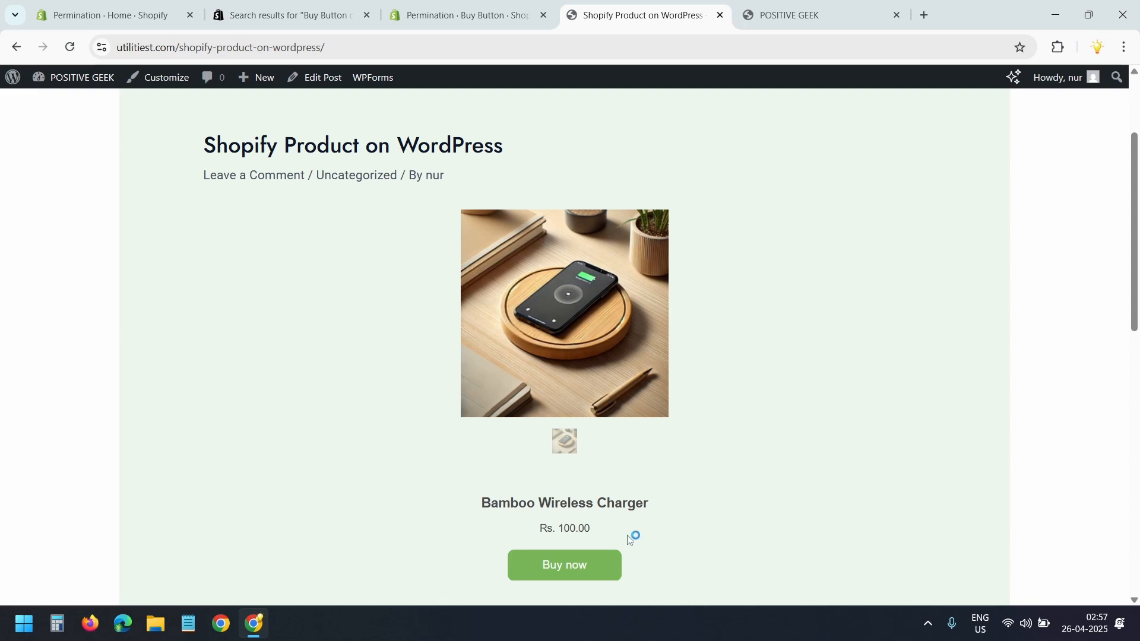
pyautogui.click(564, 565)
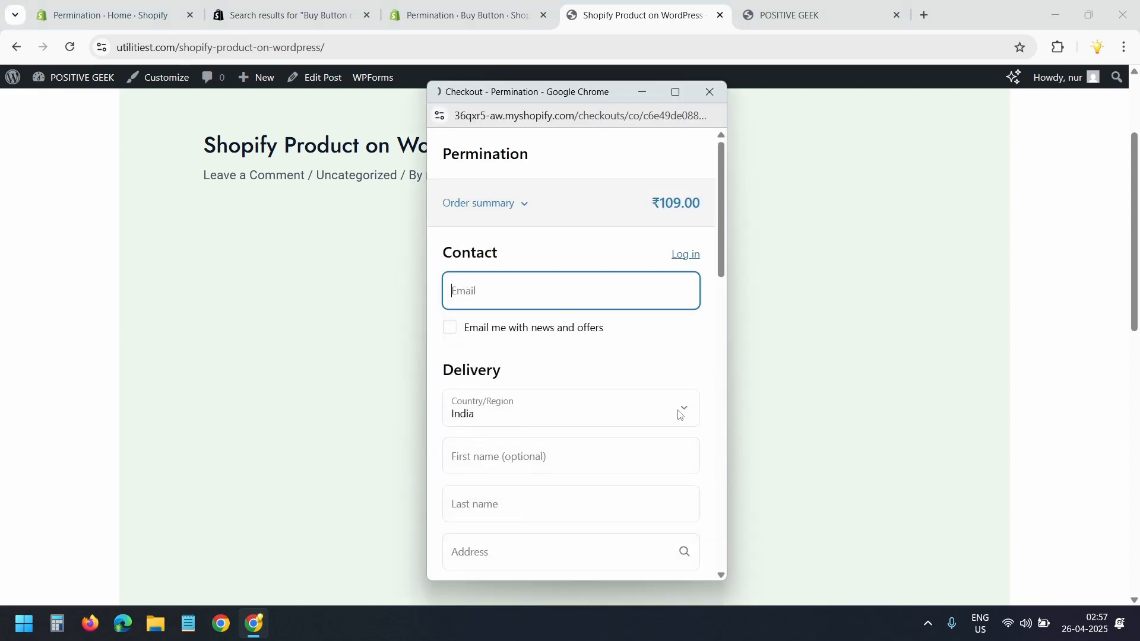
# Scroll through the checkout pop-up, then go back to Shopify's Buy Button editor
pyautogui.scroll(-3)
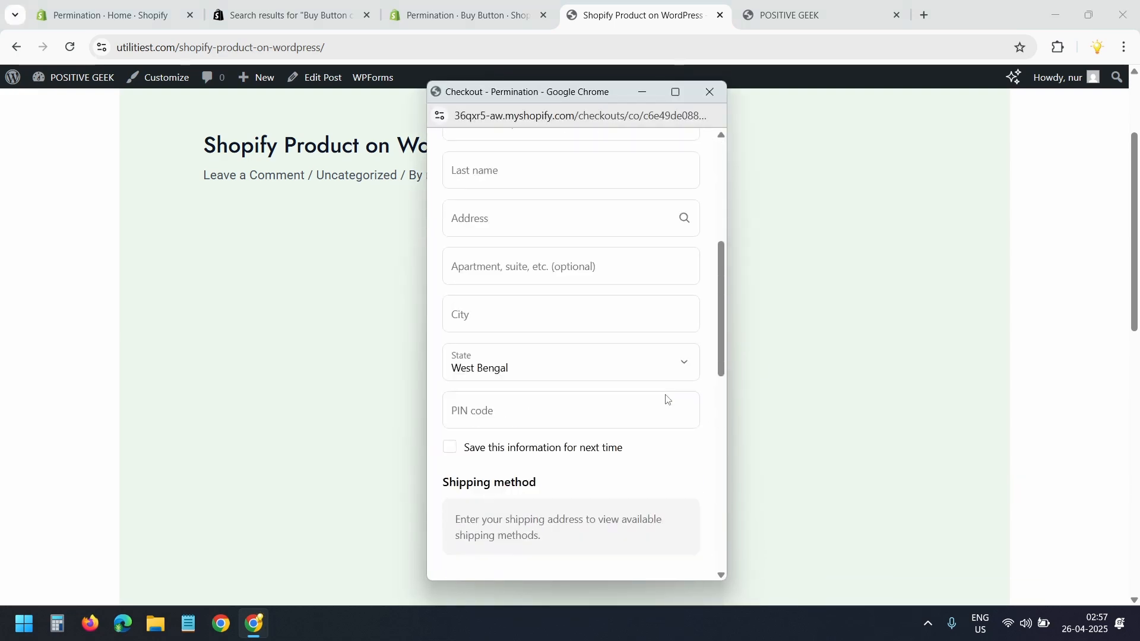
pyautogui.scroll(3)
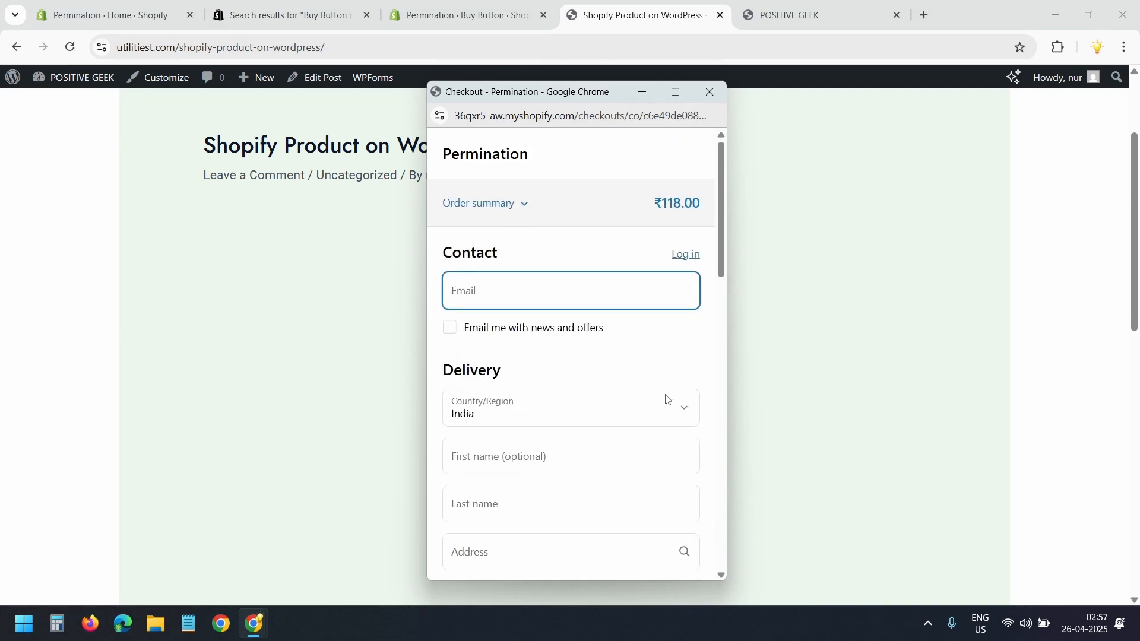
pyautogui.scroll(-3)
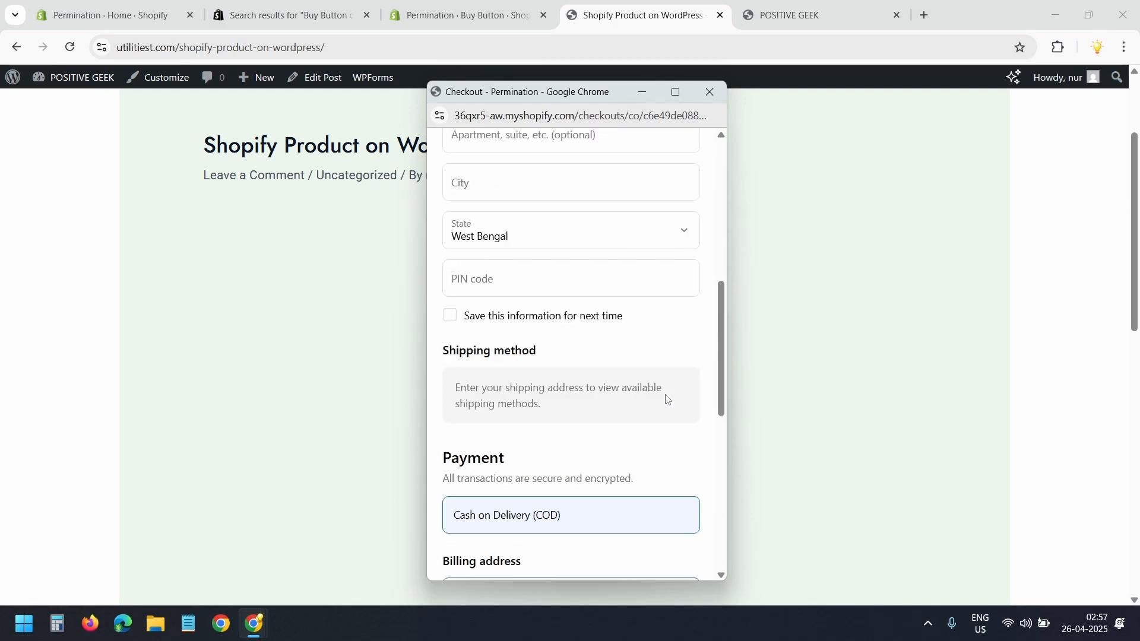
pyautogui.click(470, 14)
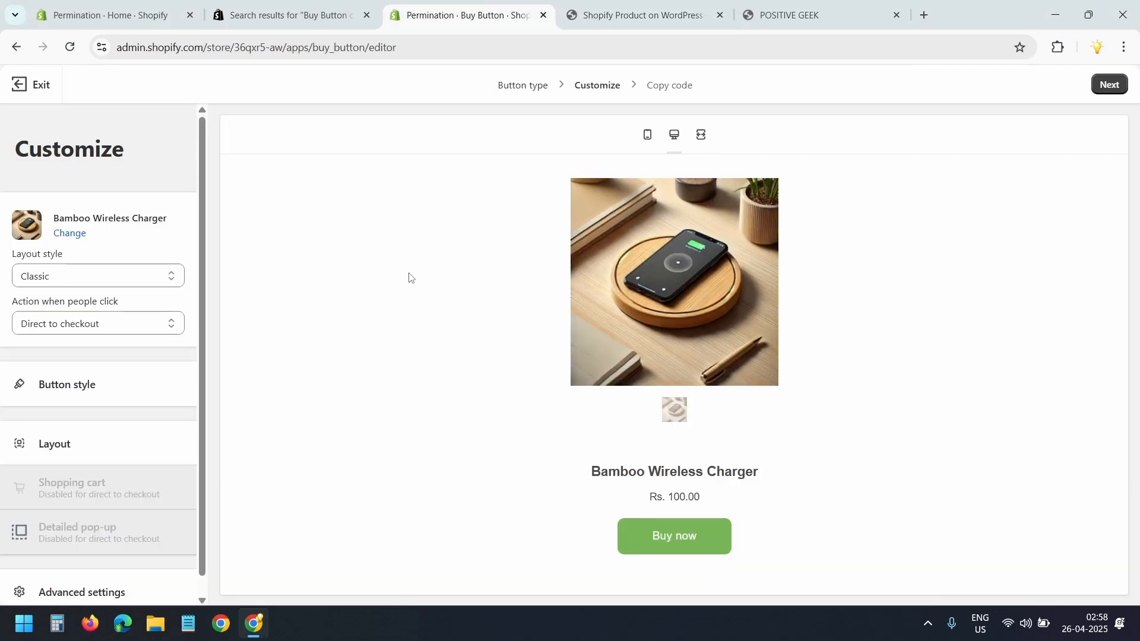
# Make the Buy Button open product details and copy its updated embed code
pyautogui.click(97, 324)
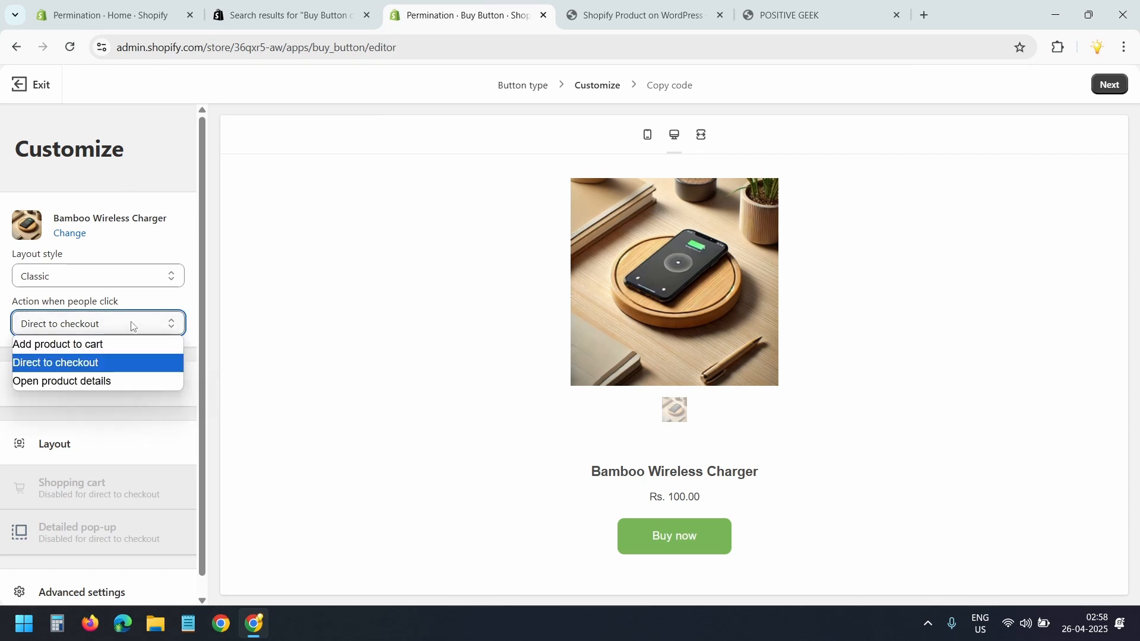
pyautogui.click(62, 381)
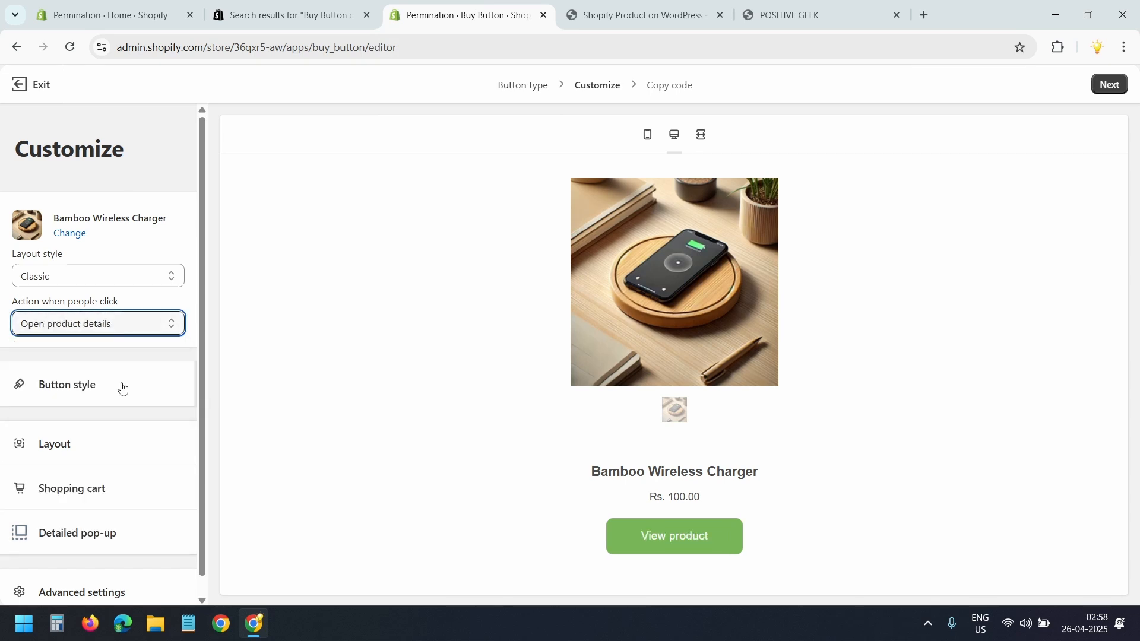
pyautogui.click(1108, 84)
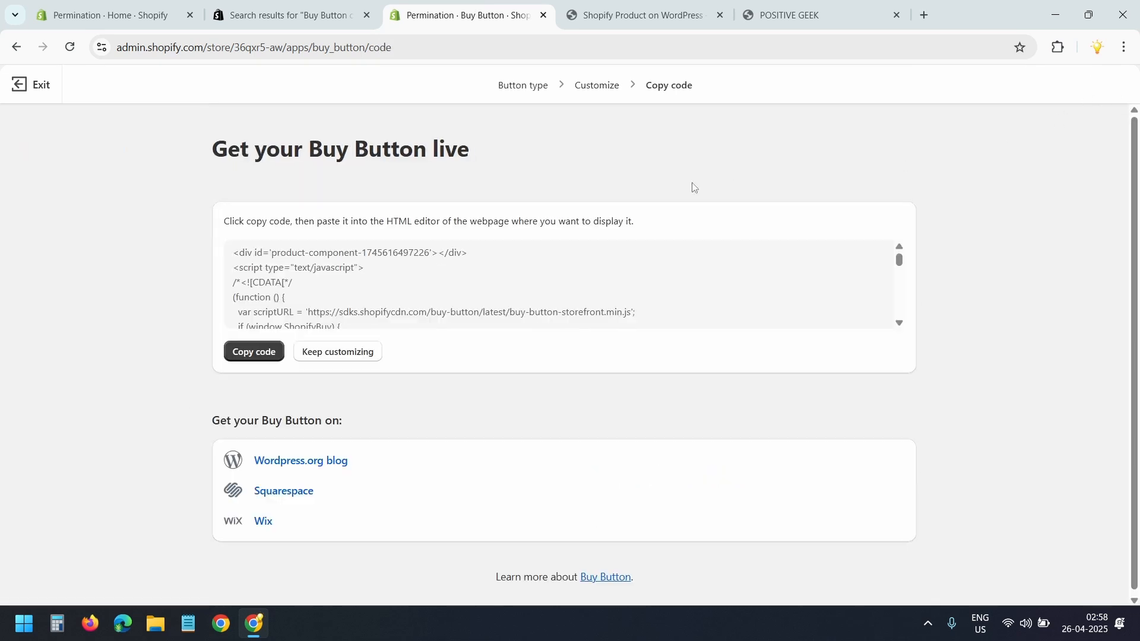
pyautogui.click(253, 351)
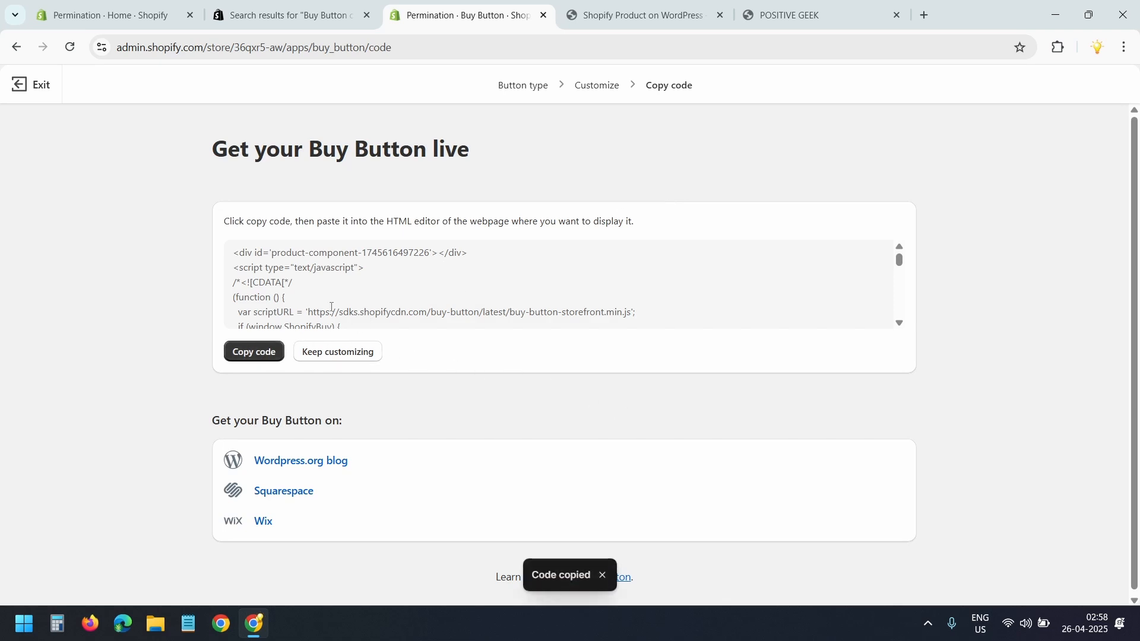
# Replace the old Buy Button code in the WordPress post's HTML block with the new code
pyautogui.click(644, 14)
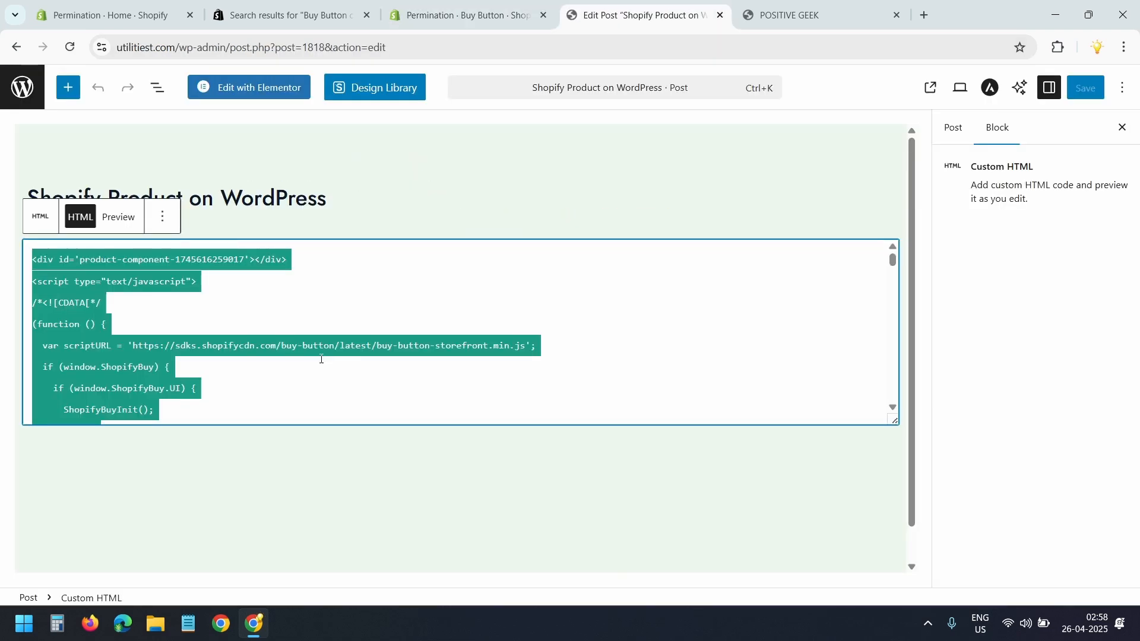
pyautogui.press('Delete')
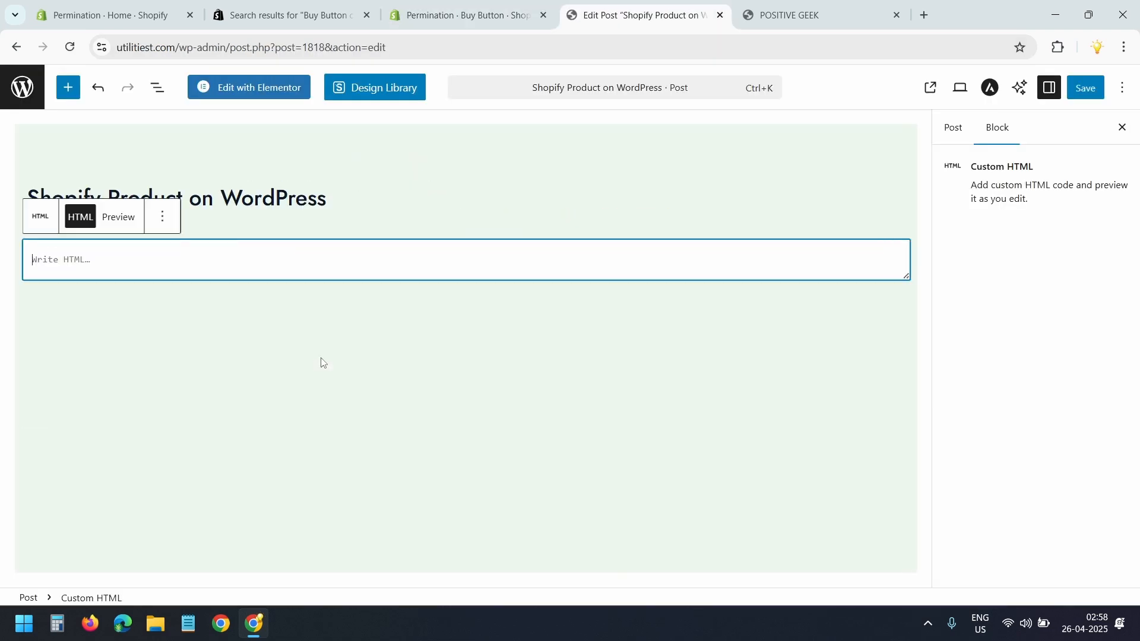
pyautogui.click(117, 217)
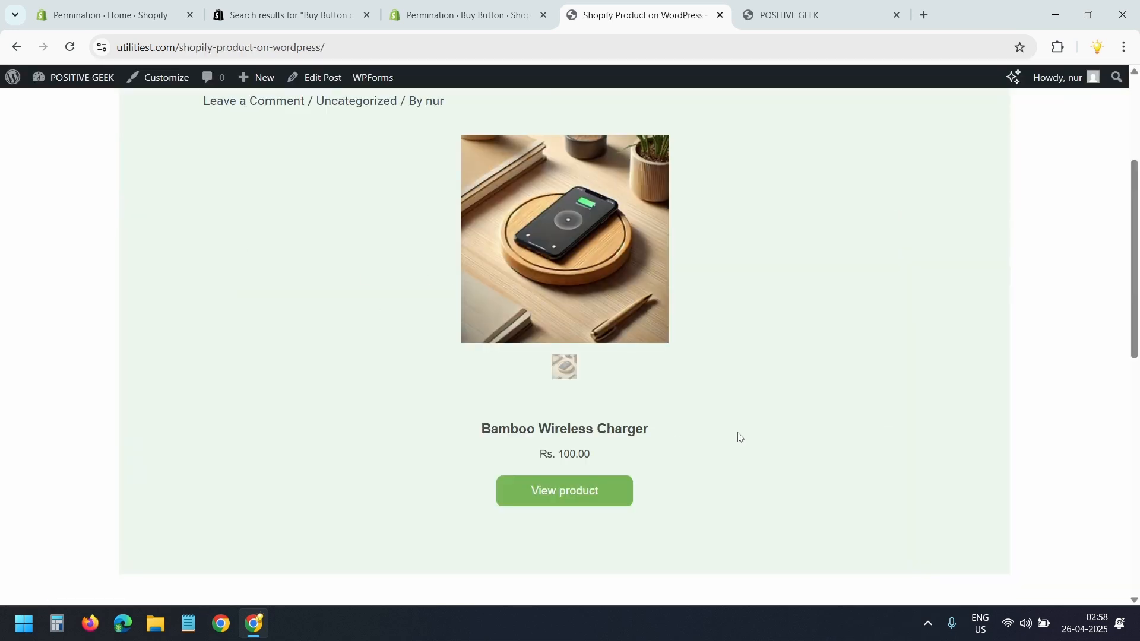
pyautogui.moveTo(695, 461)
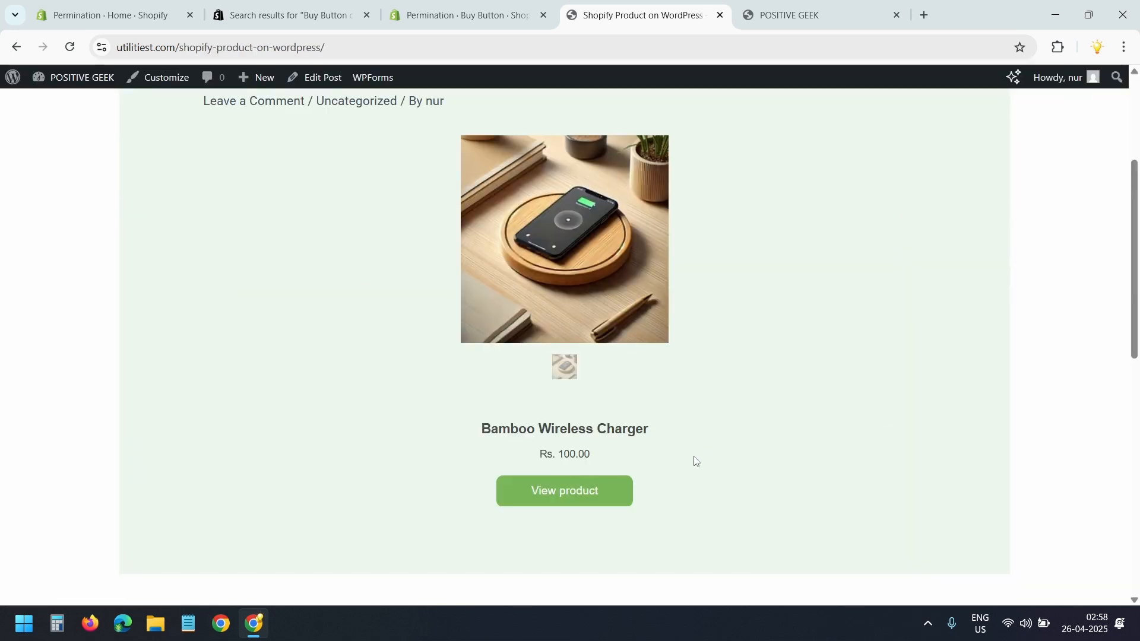
# Open View product, add the Bamboo Wireless Charger to cart, check out, then return to Shopify
pyautogui.click(563, 490)
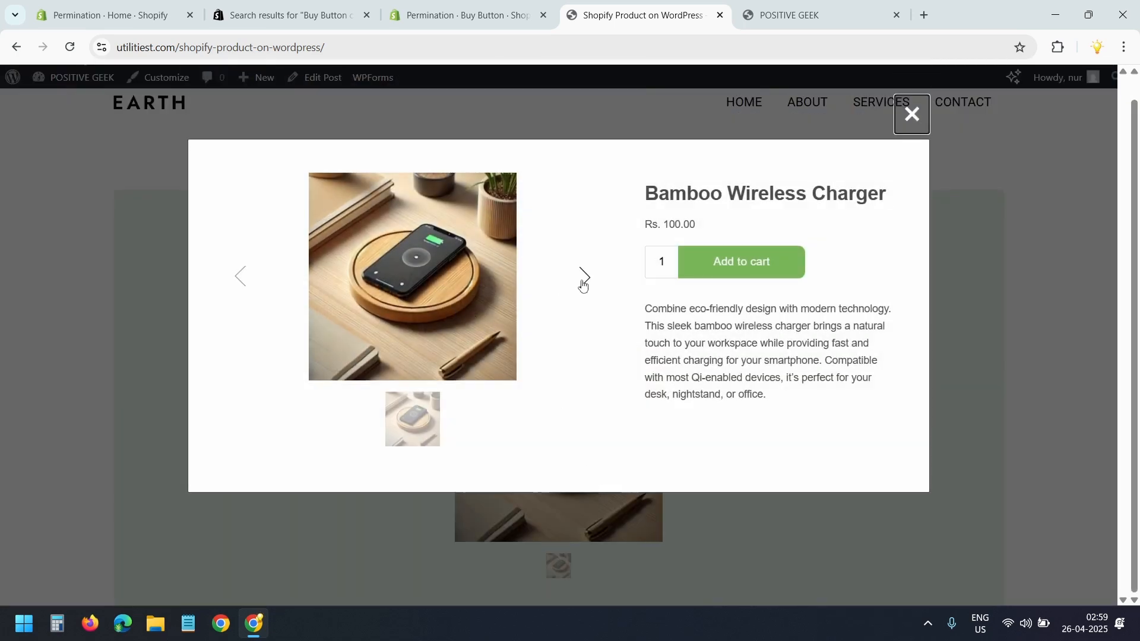
pyautogui.click(911, 114)
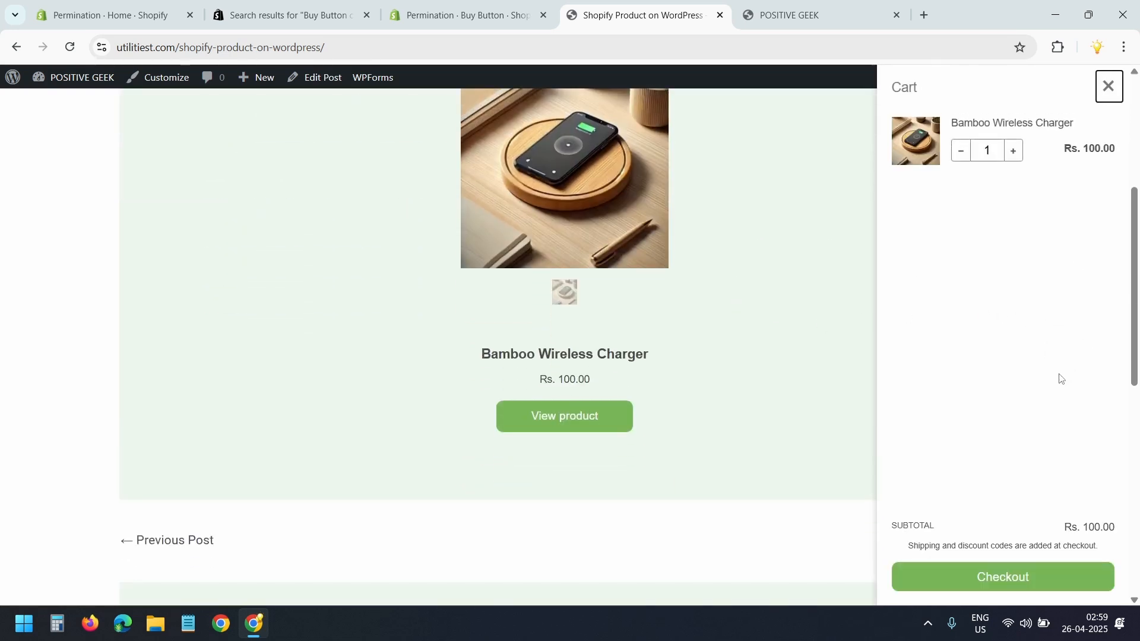
pyautogui.moveTo(1048, 366)
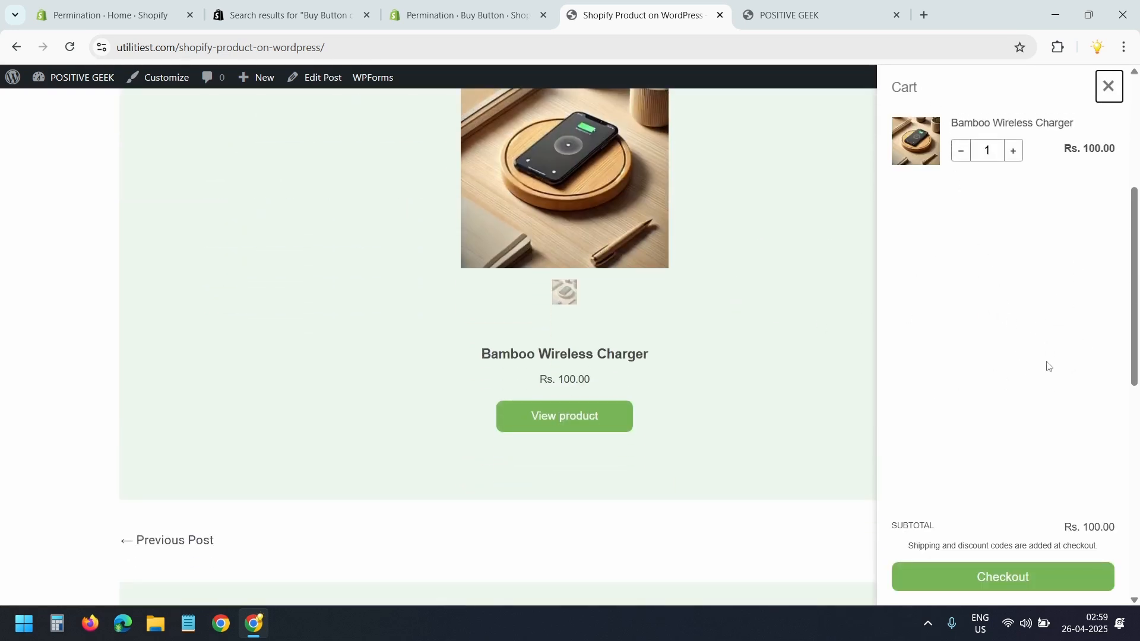
pyautogui.click(1002, 576)
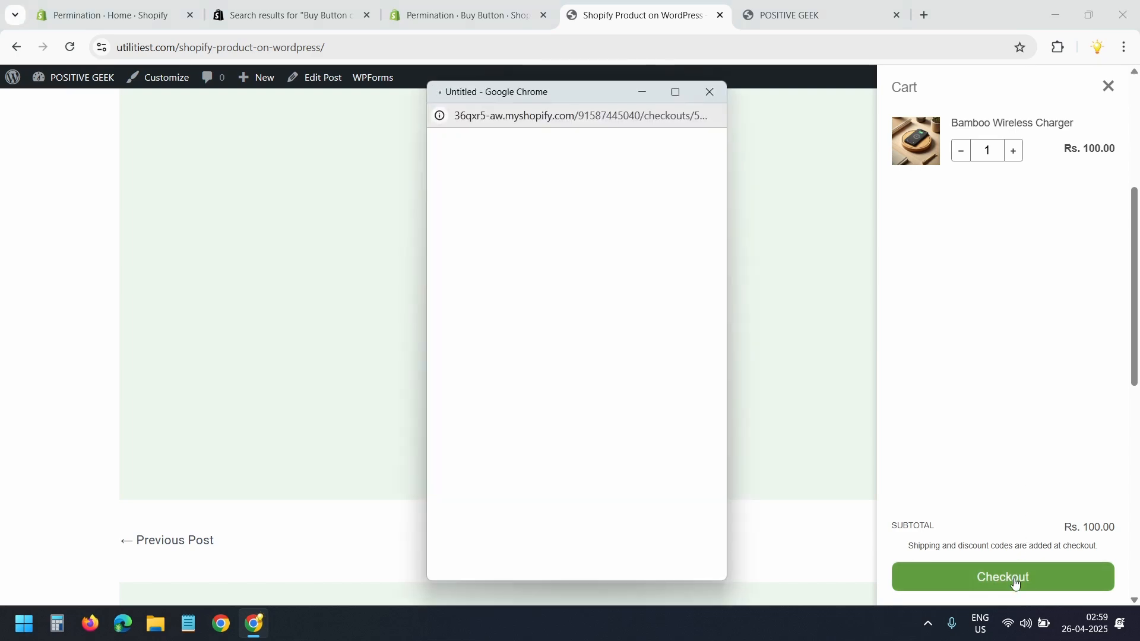
pyautogui.click(1013, 580)
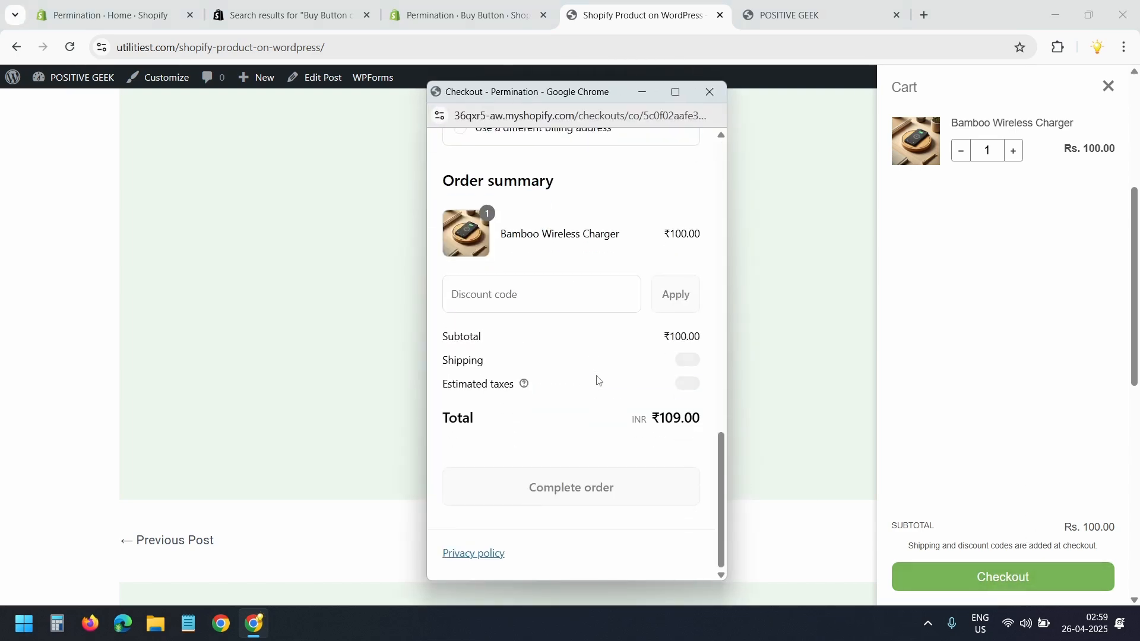
pyautogui.click(469, 14)
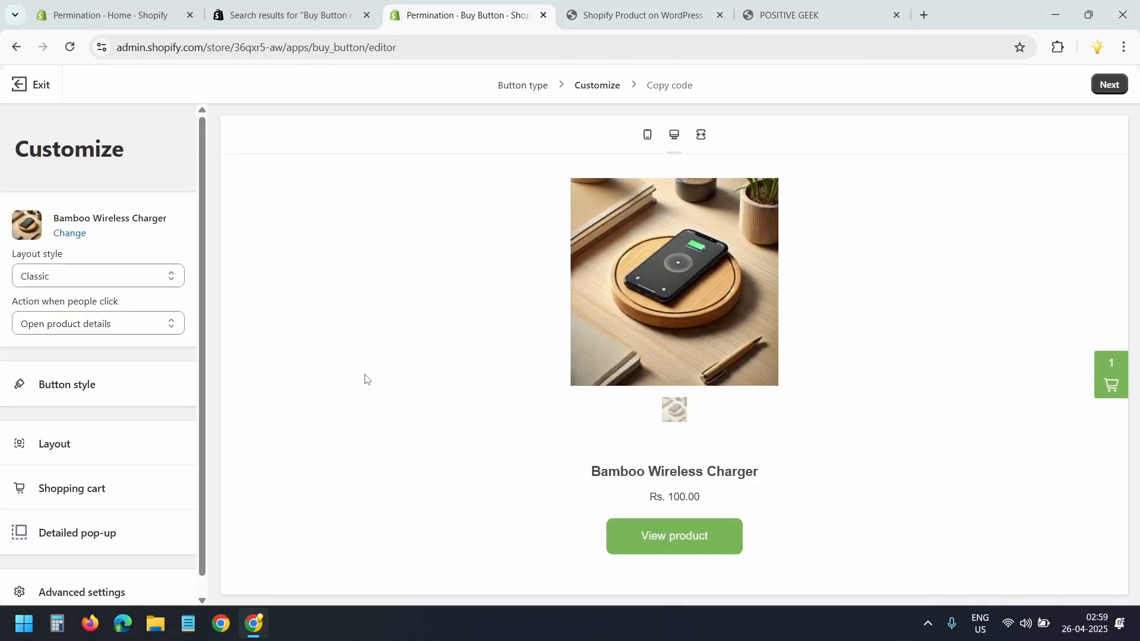